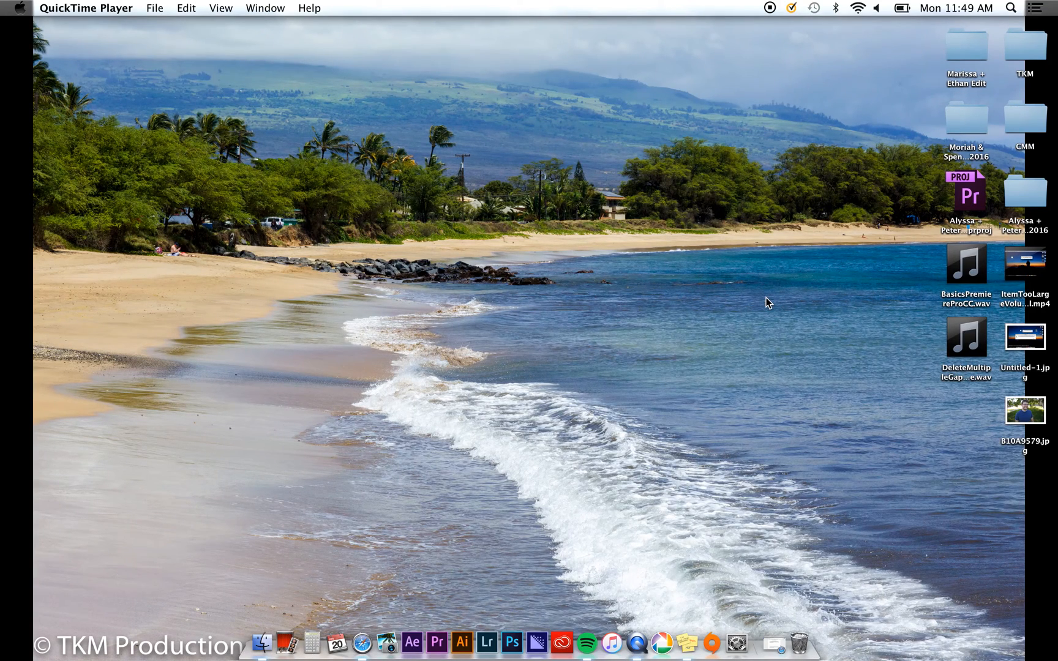
mouse_move(436, 642)
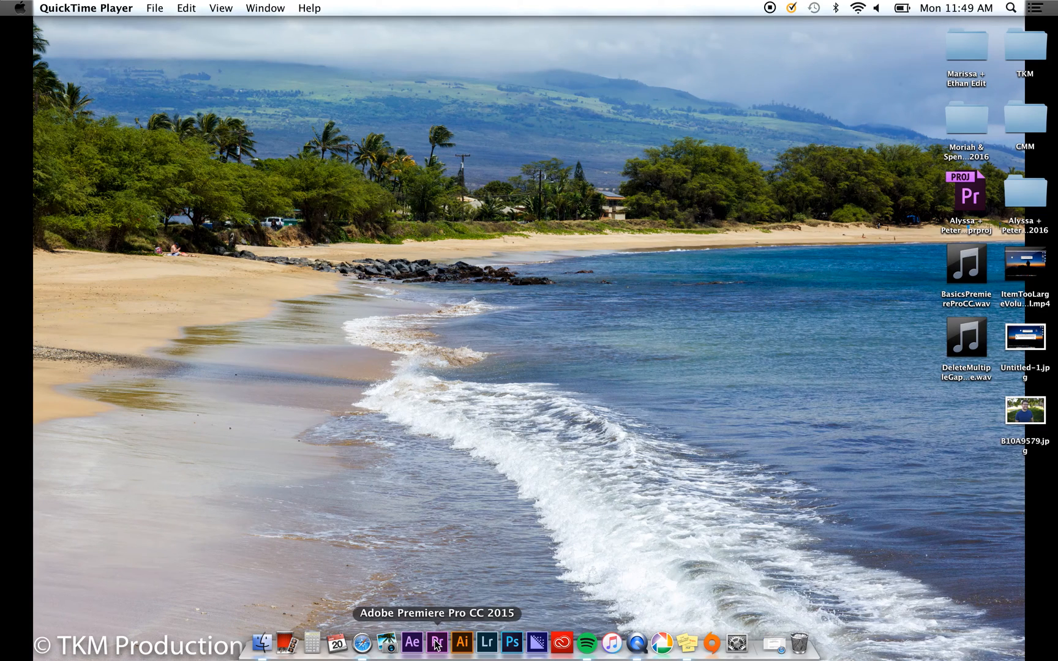
- Launch Premiere Pro and create a new project named Tutorial on the Desktop
left_click(436, 642)
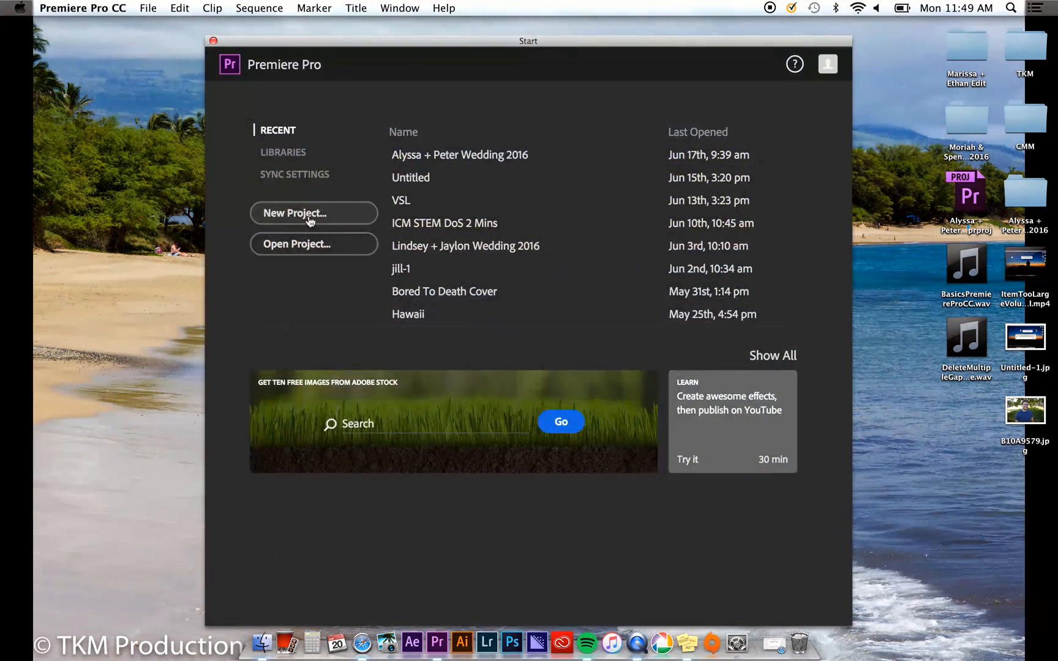
left_click(294, 213)
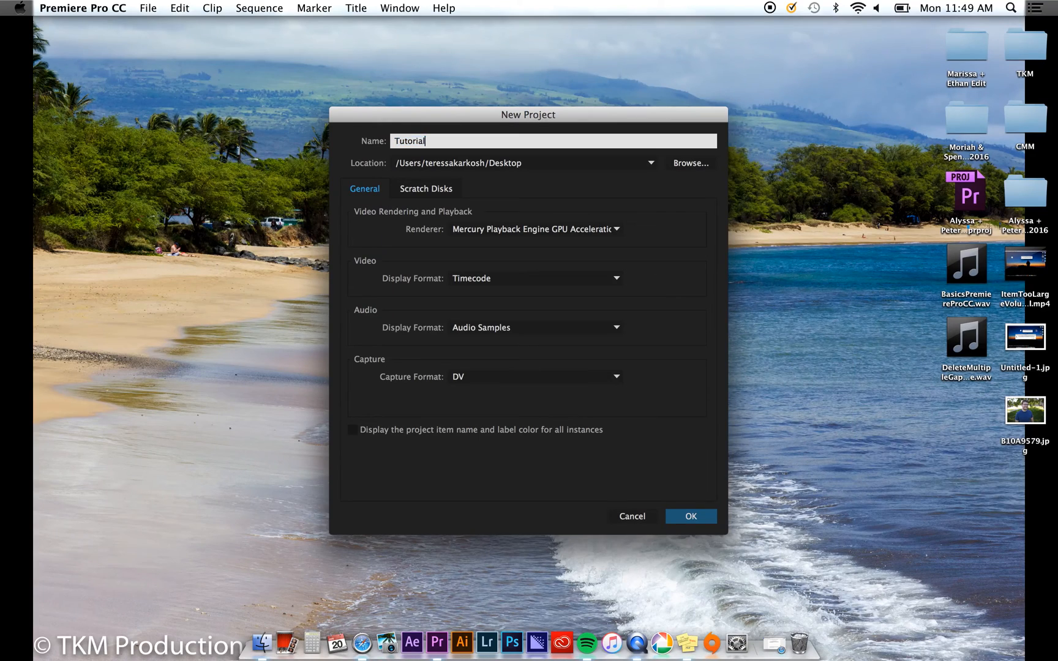
left_click(689, 517)
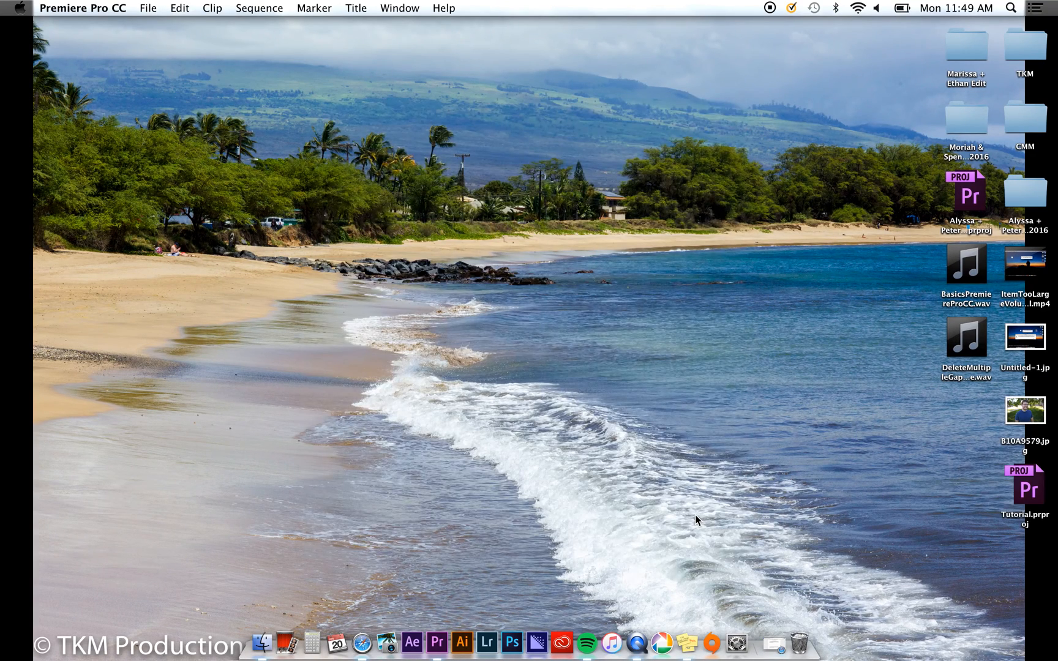
- Import the wedding clips into the project and switch the Project panel to Icon View
double_click(1020, 486)
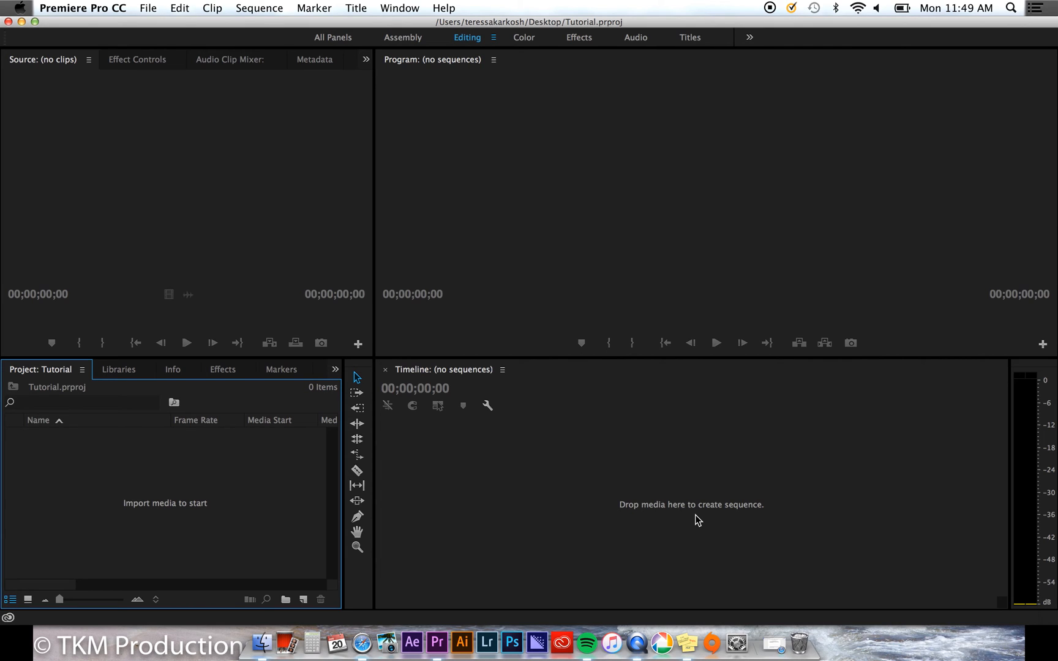
mouse_move(258, 476)
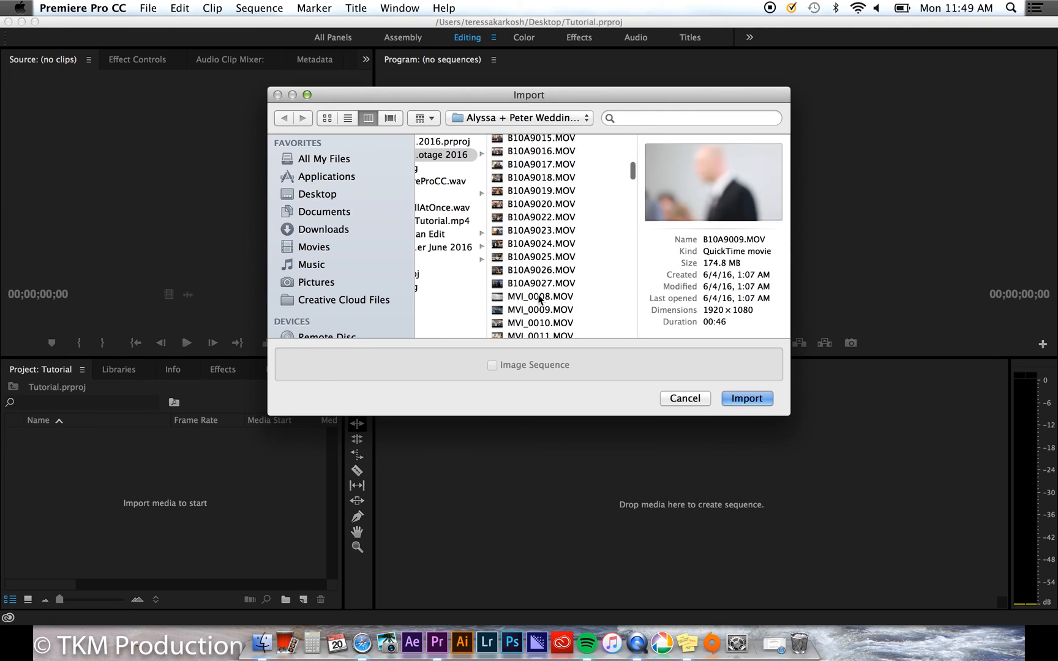
left_click(745, 398)
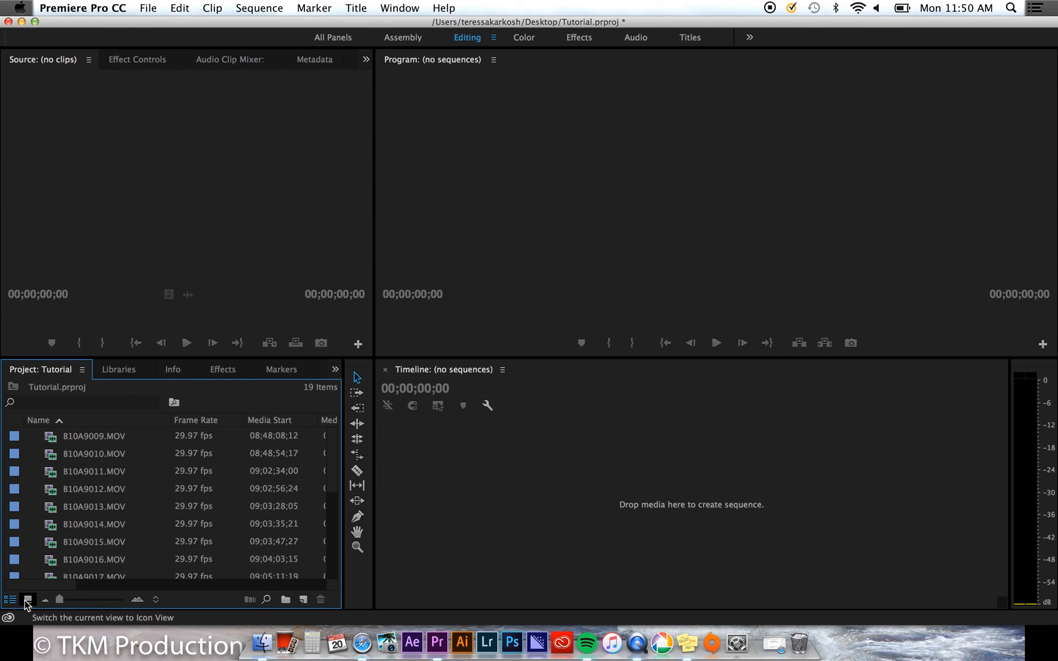
left_click(28, 600)
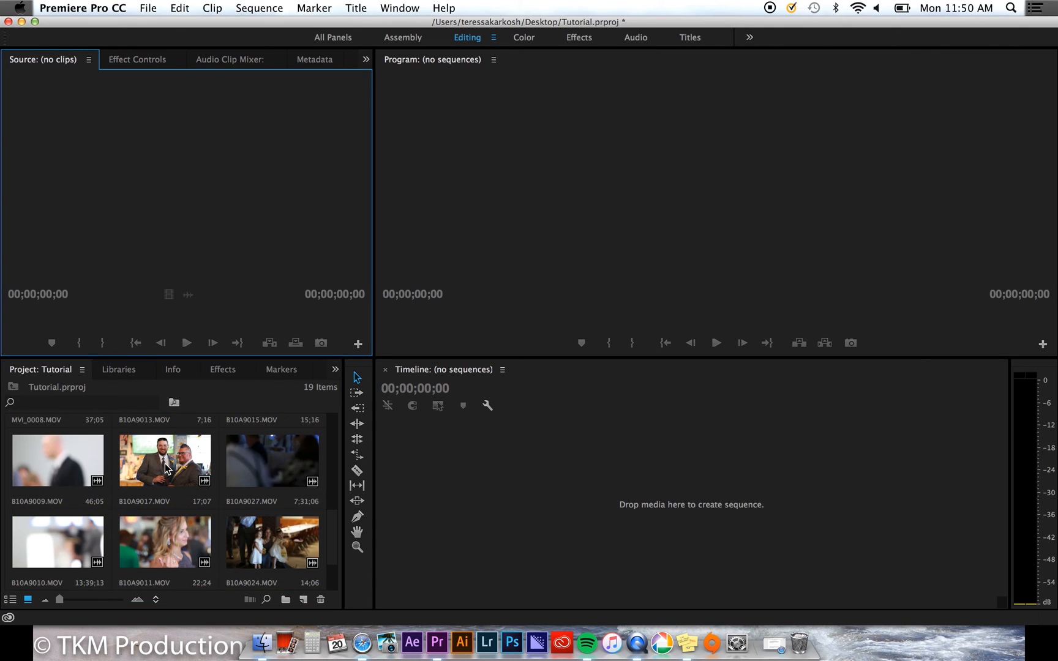
- Load B10A9017.MOV in the Source Monitor and scrub through the groomsmen footage
double_click(164, 460)
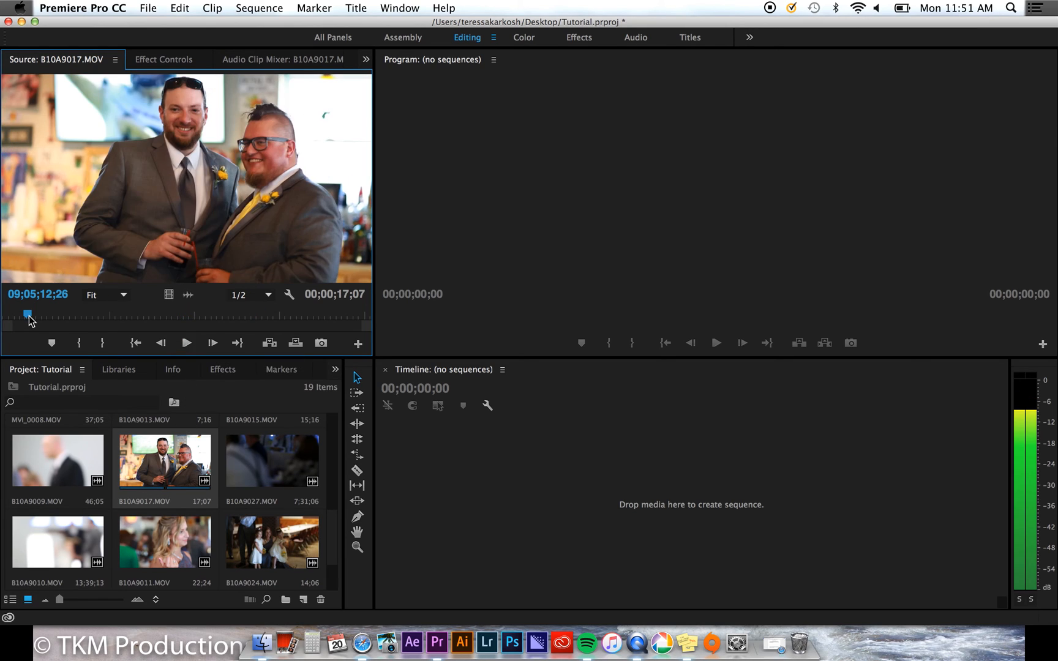
left_click_drag(28, 315, 125, 315)
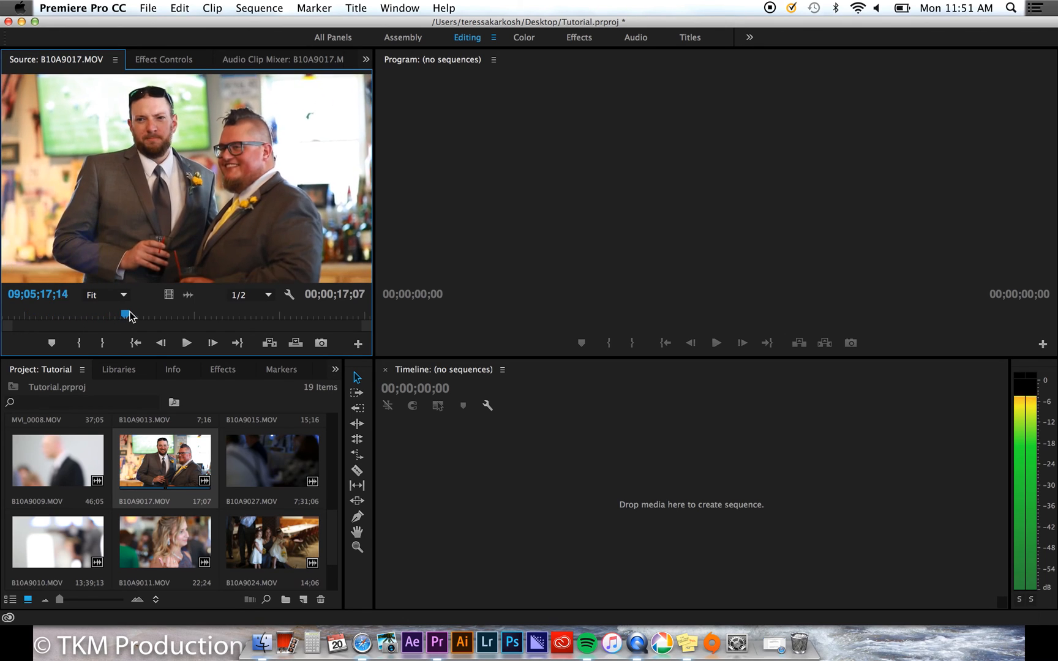
left_click_drag(125, 314, 273, 313)
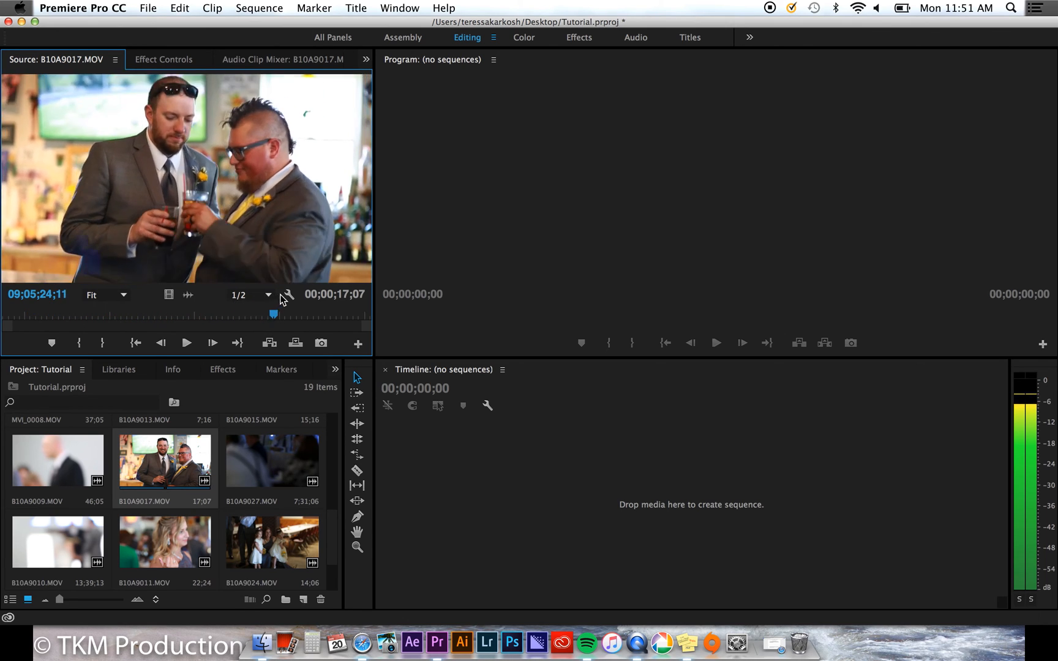
left_click_drag(277, 315, 134, 315)
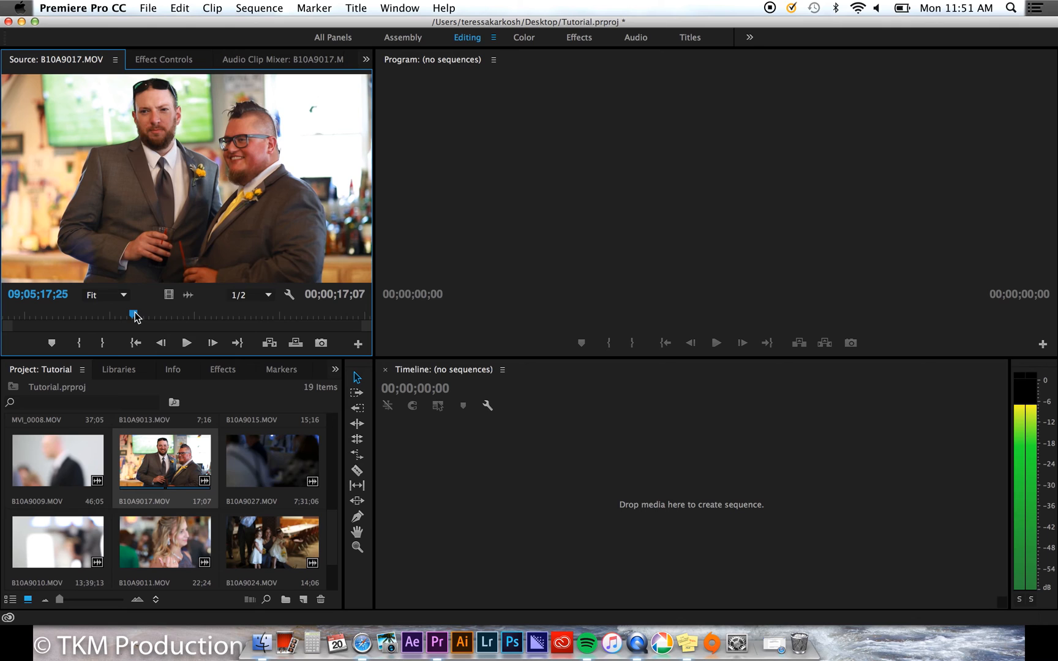
left_click_drag(135, 313, 147, 313)
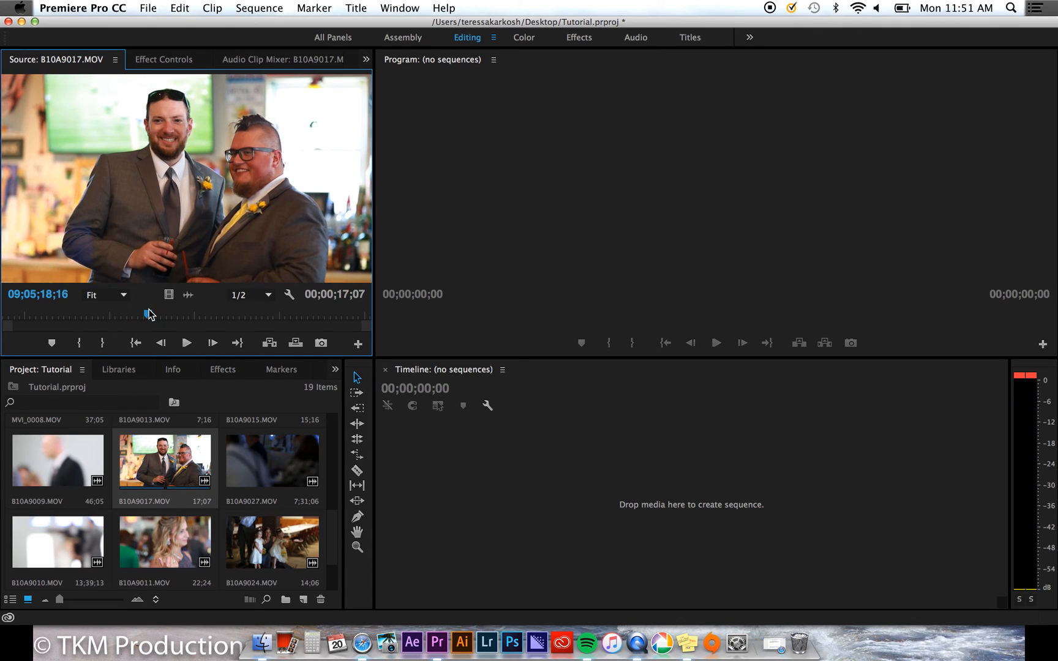
left_click_drag(148, 312, 186, 312)
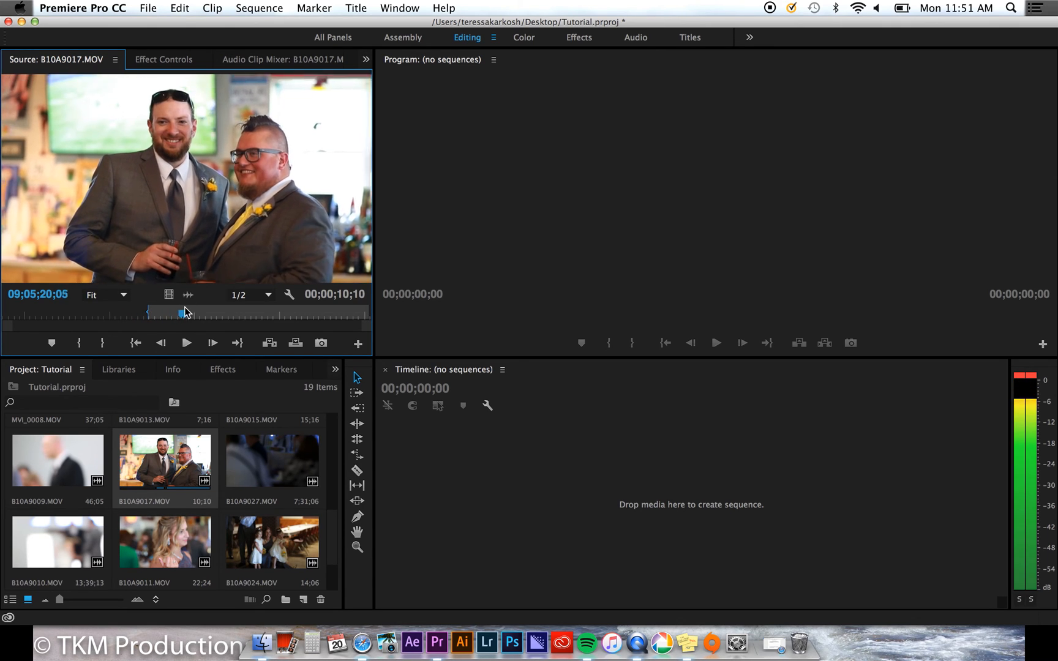
left_click_drag(187, 312, 205, 313)
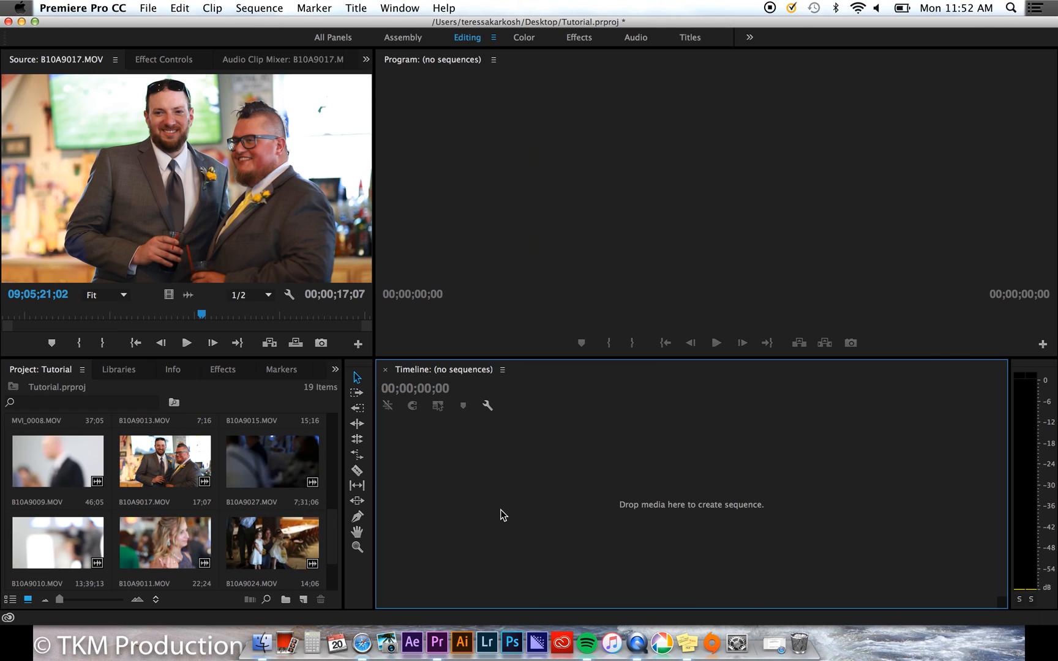
mouse_move(191, 477)
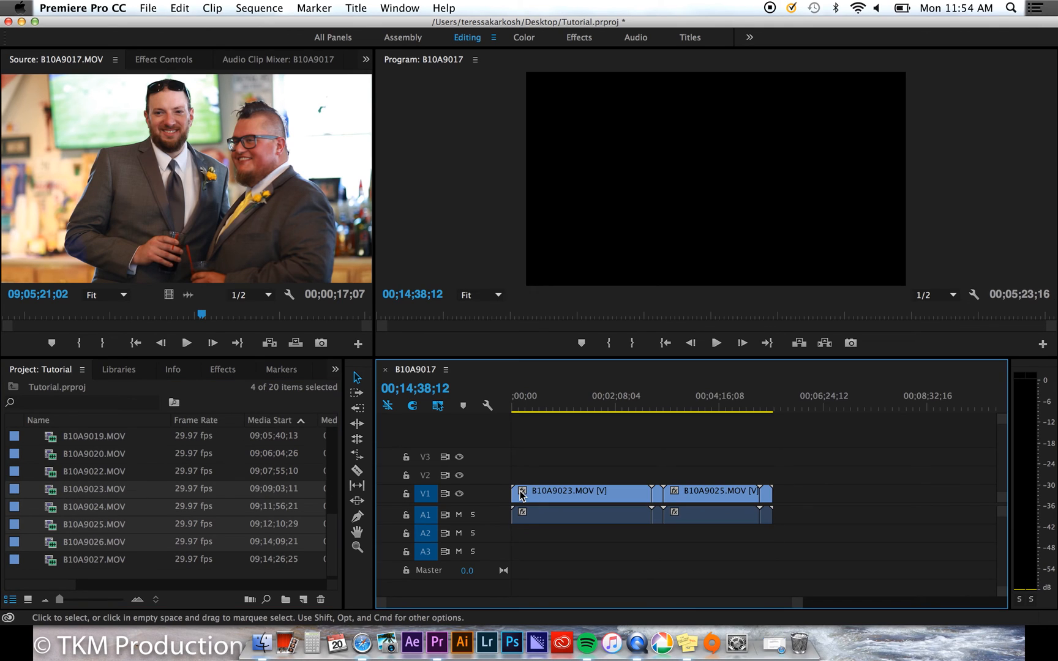
- Jump the playhead to several points along the sequence and review the footage
left_click(576, 407)
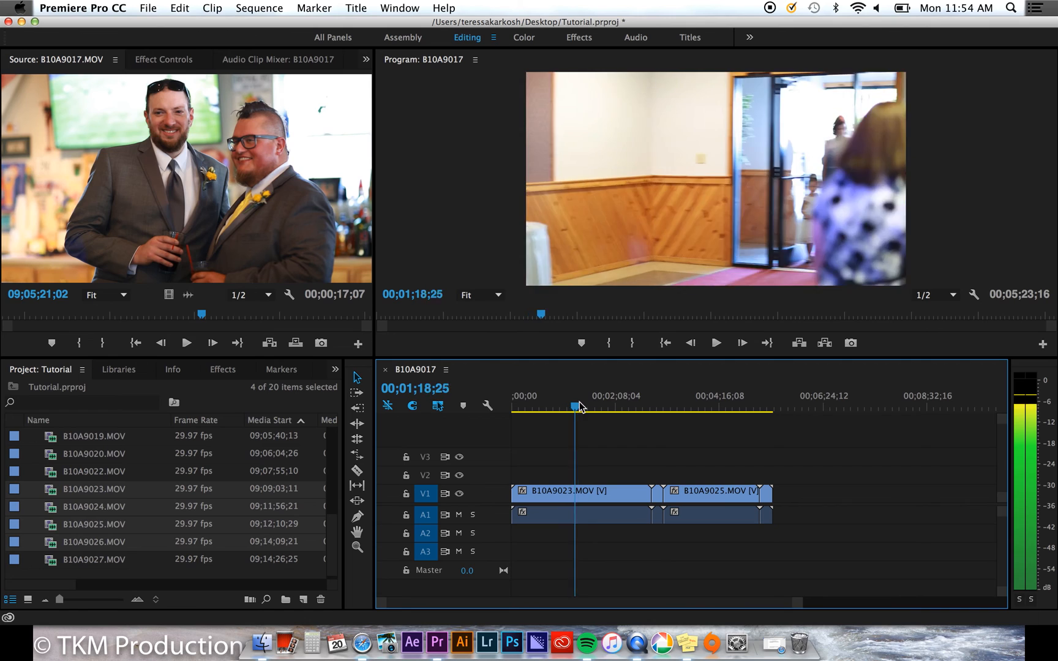
left_click(646, 405)
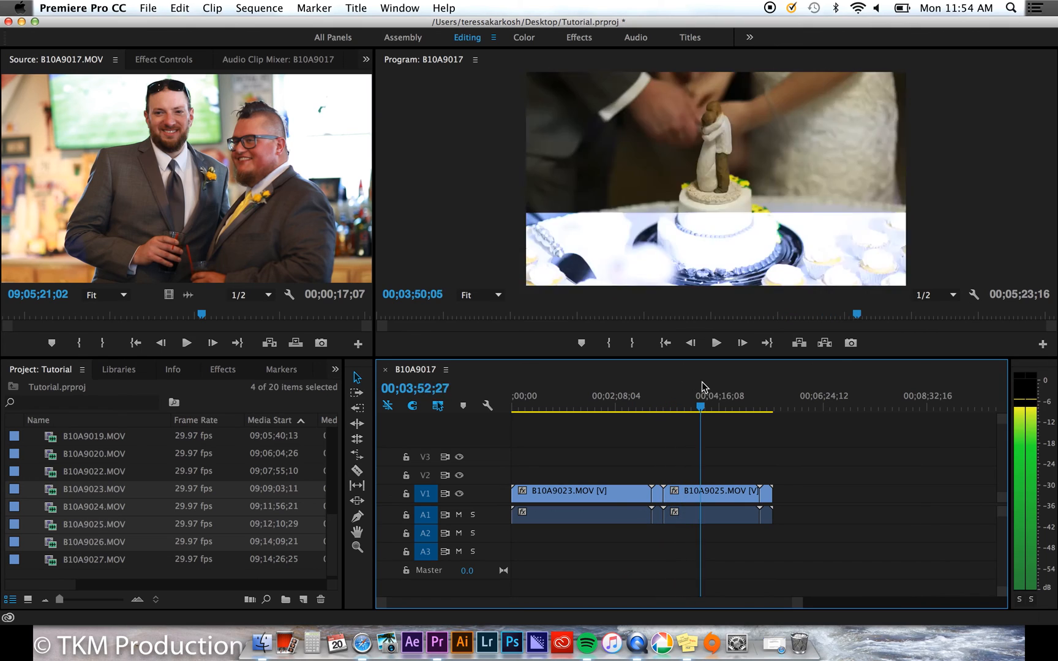
left_click(757, 408)
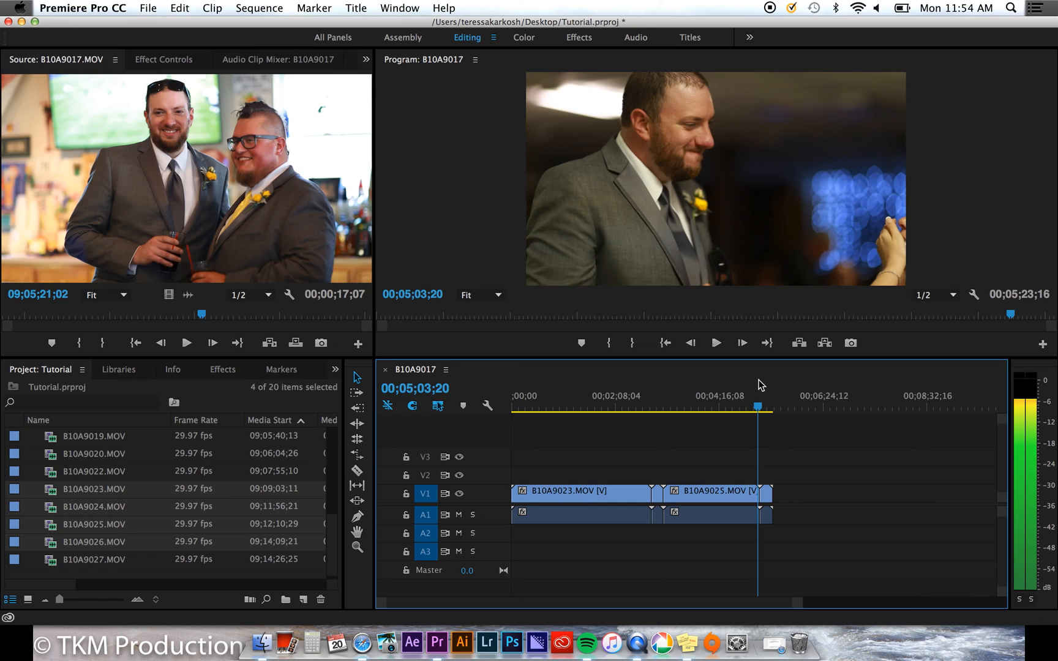
left_click(258, 9)
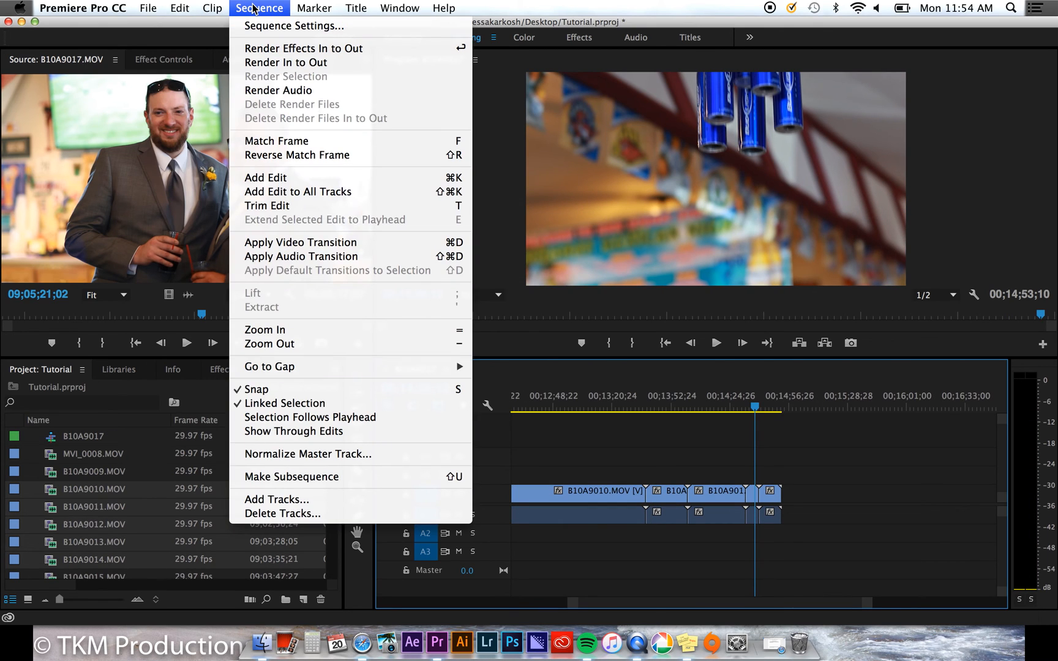
left_click(293, 26)
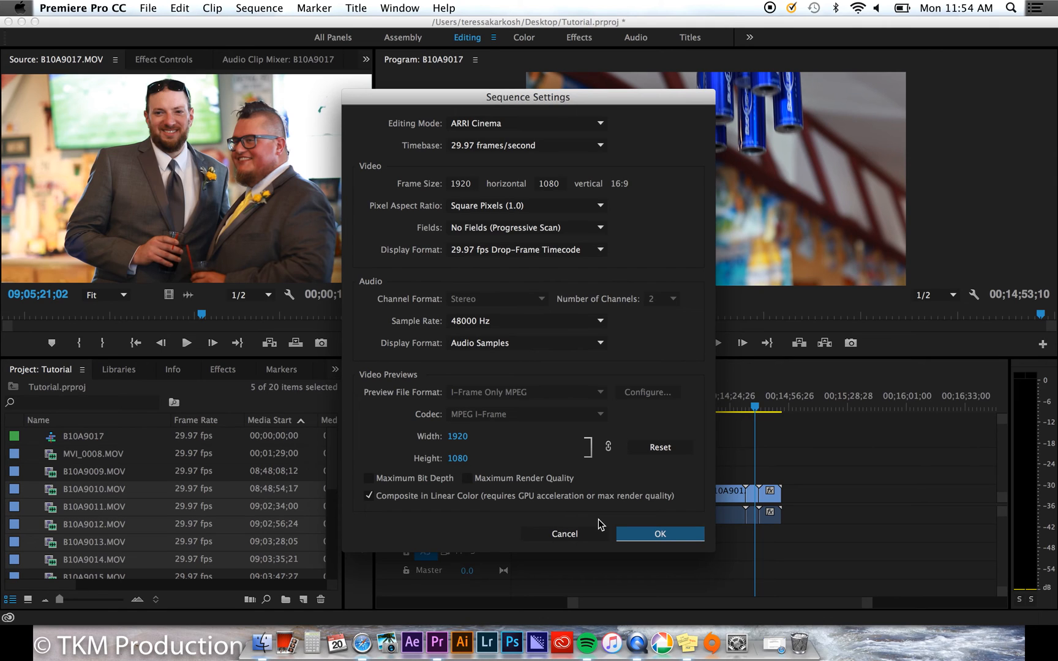
left_click(659, 534)
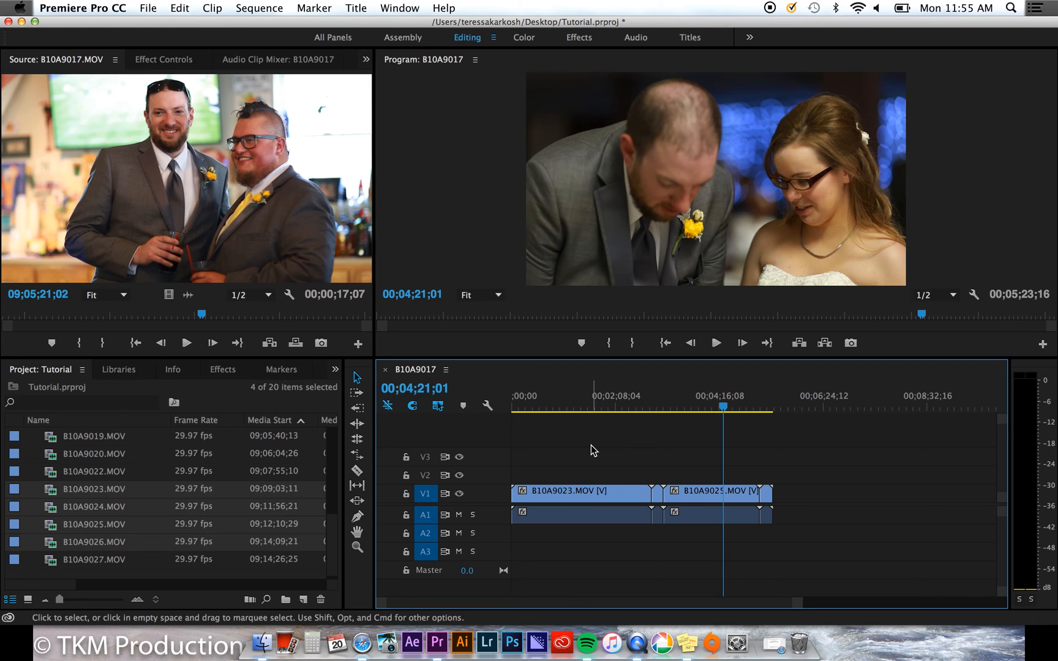
mouse_move(427, 503)
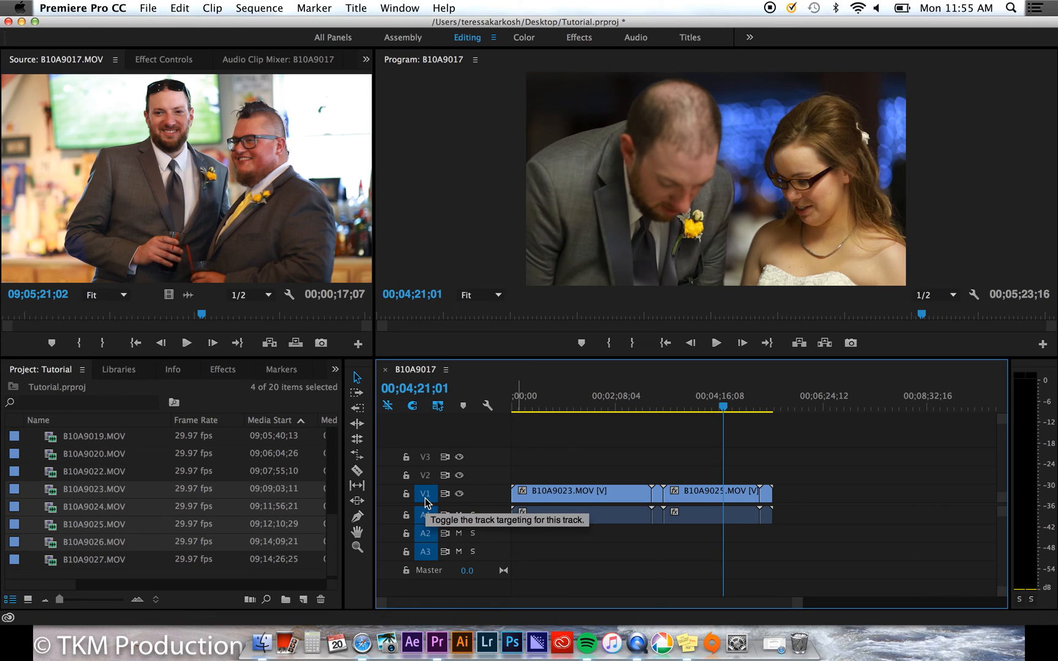
mouse_move(501, 479)
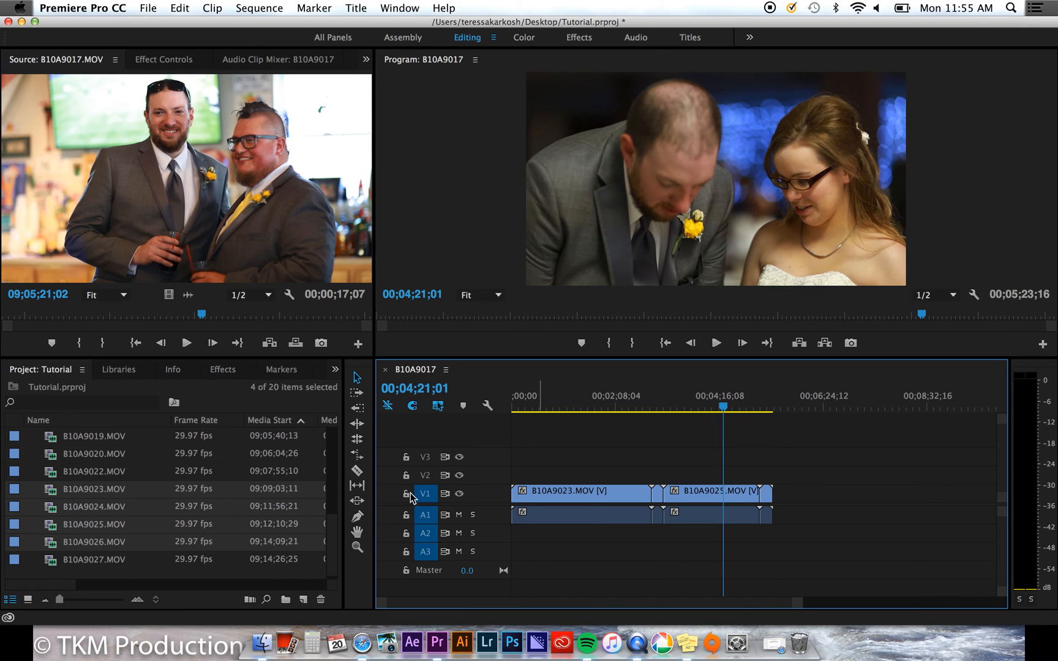
- Target V1 and A1 for source patching and move the playhead later in the sequence
left_click(425, 476)
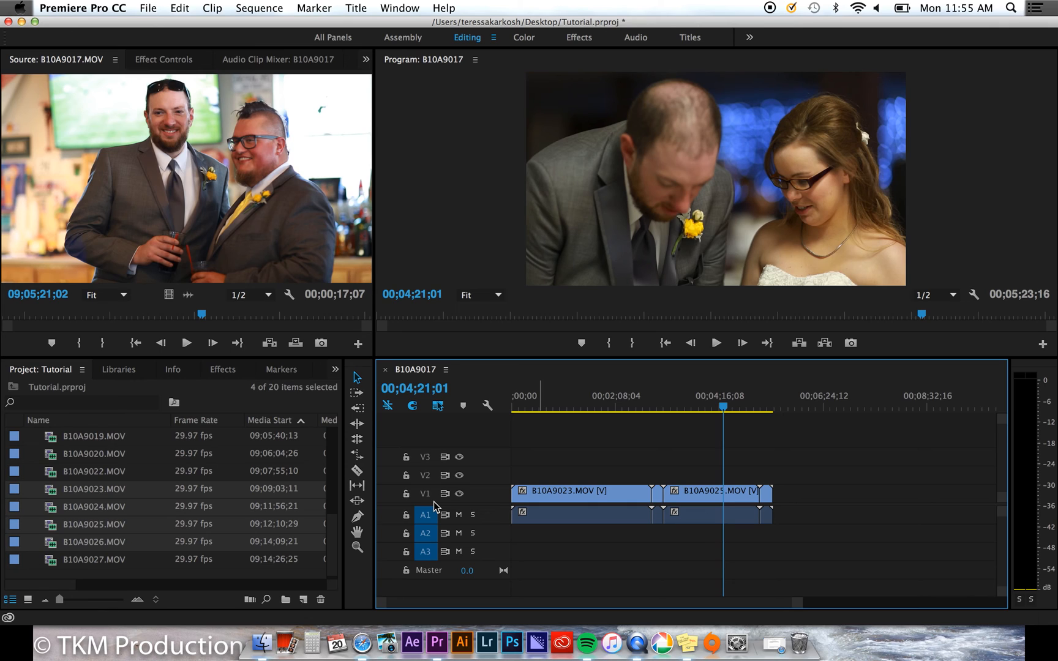
left_click(426, 475)
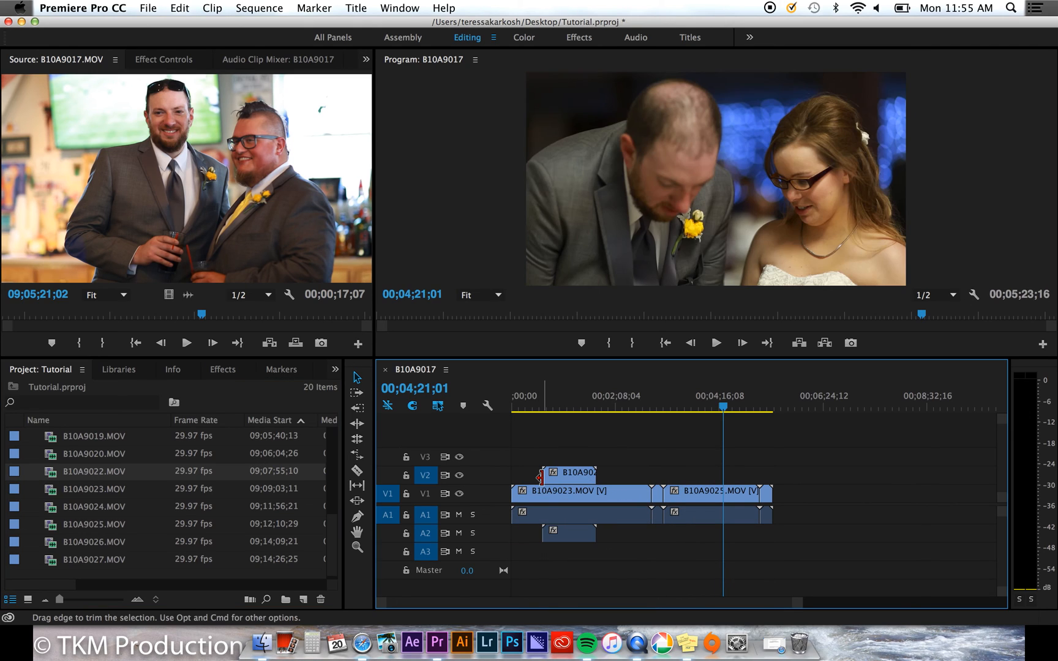
mouse_move(433, 525)
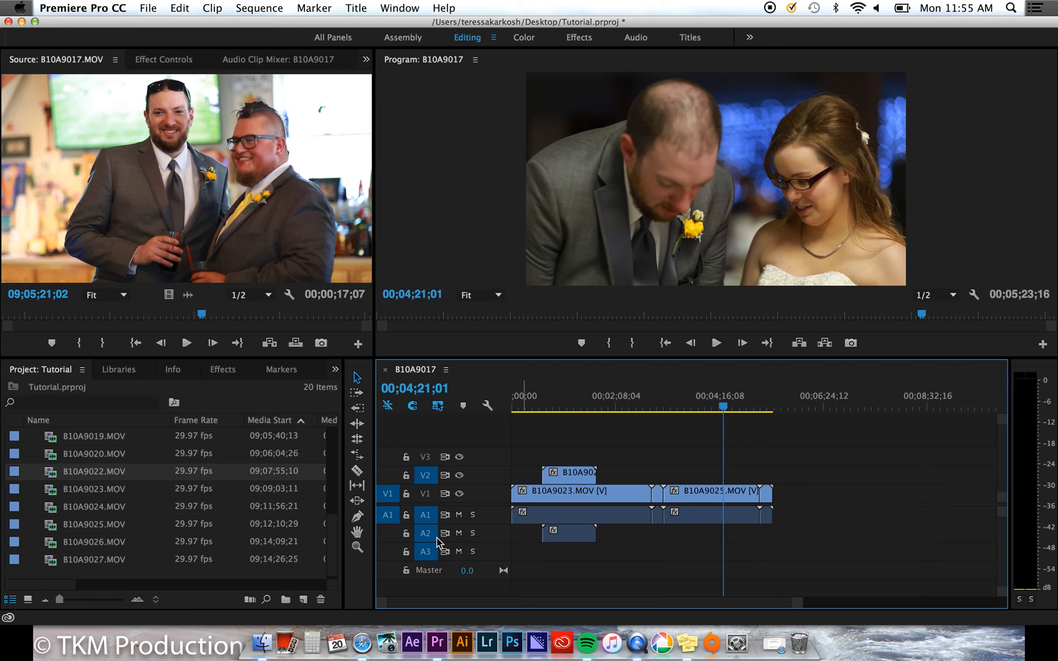
mouse_move(462, 507)
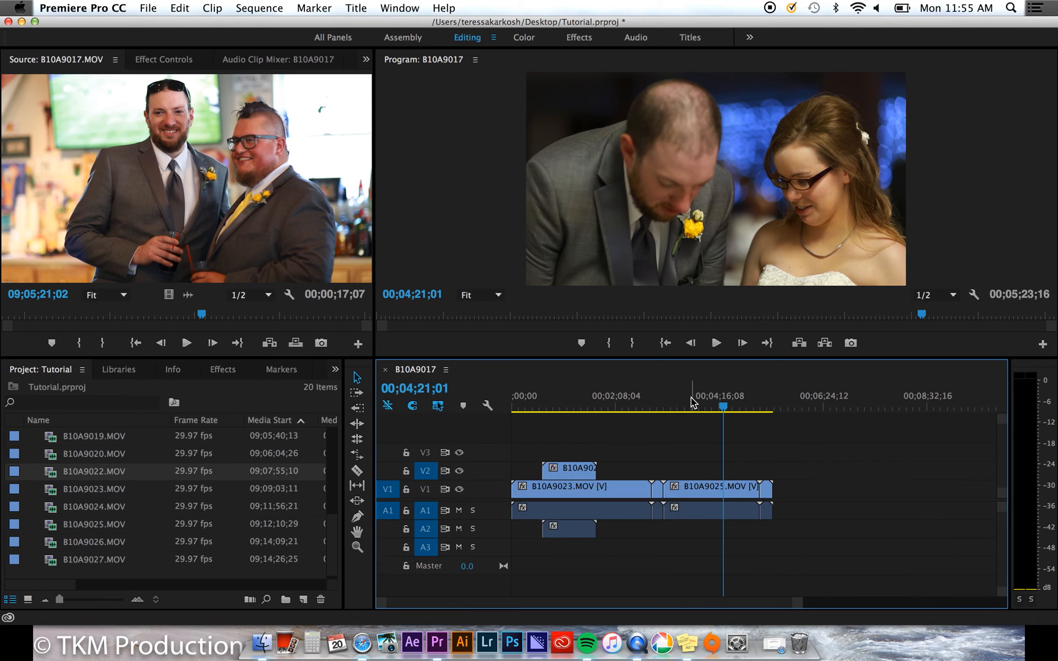
left_click(716, 343)
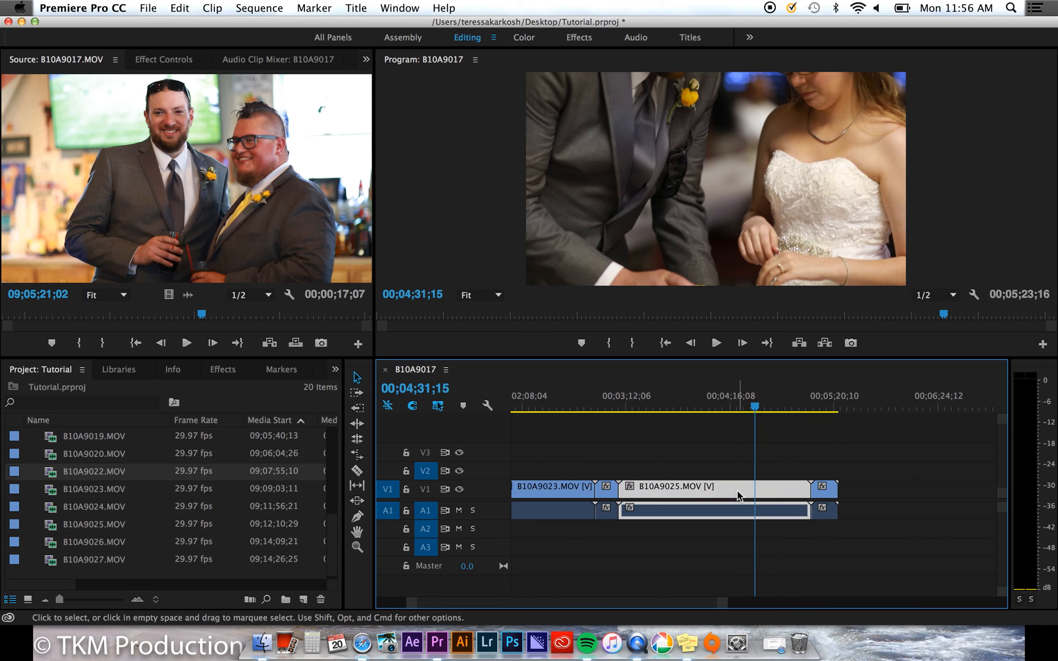
- Razor the final B10A9025.MOV clip at the playhead and again further along to isolate a short piece
right_click(739, 492)
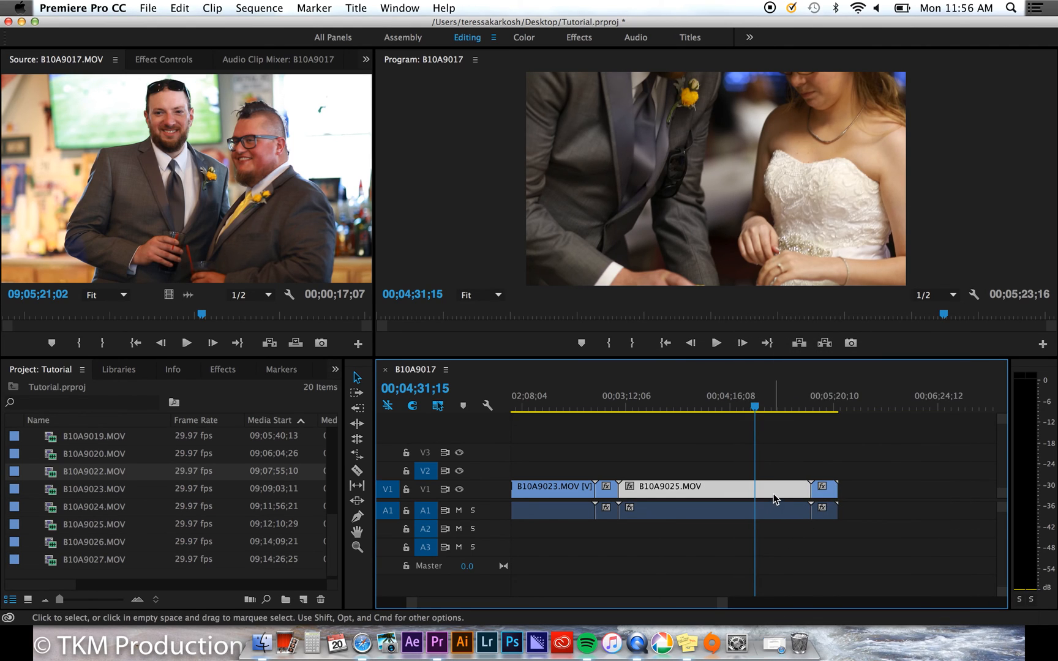
left_click_drag(682, 487, 806, 451)
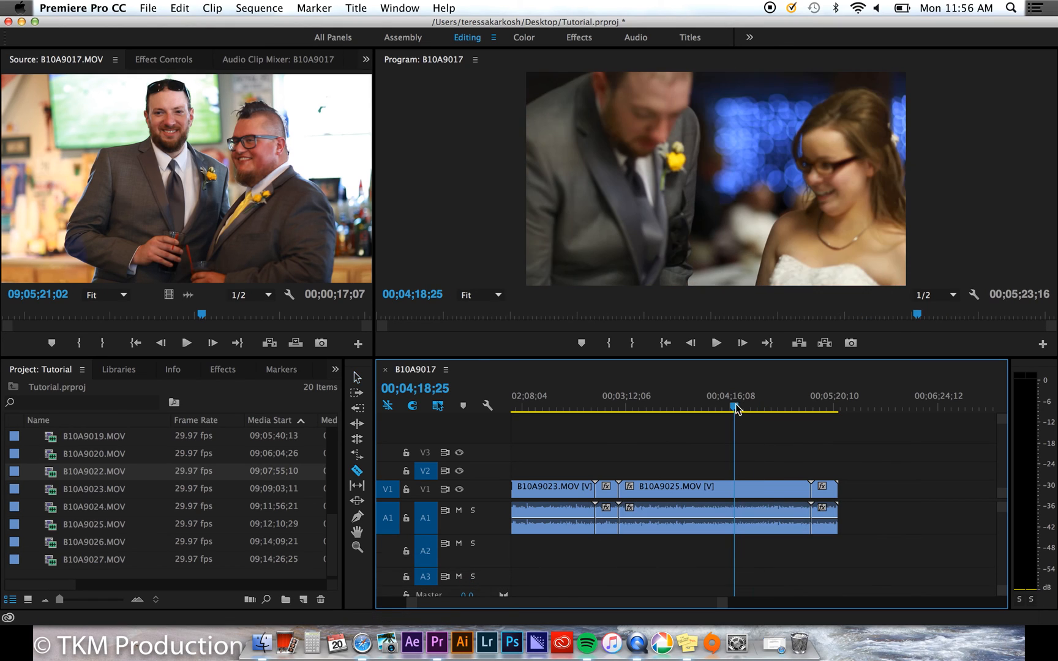
left_click(735, 486)
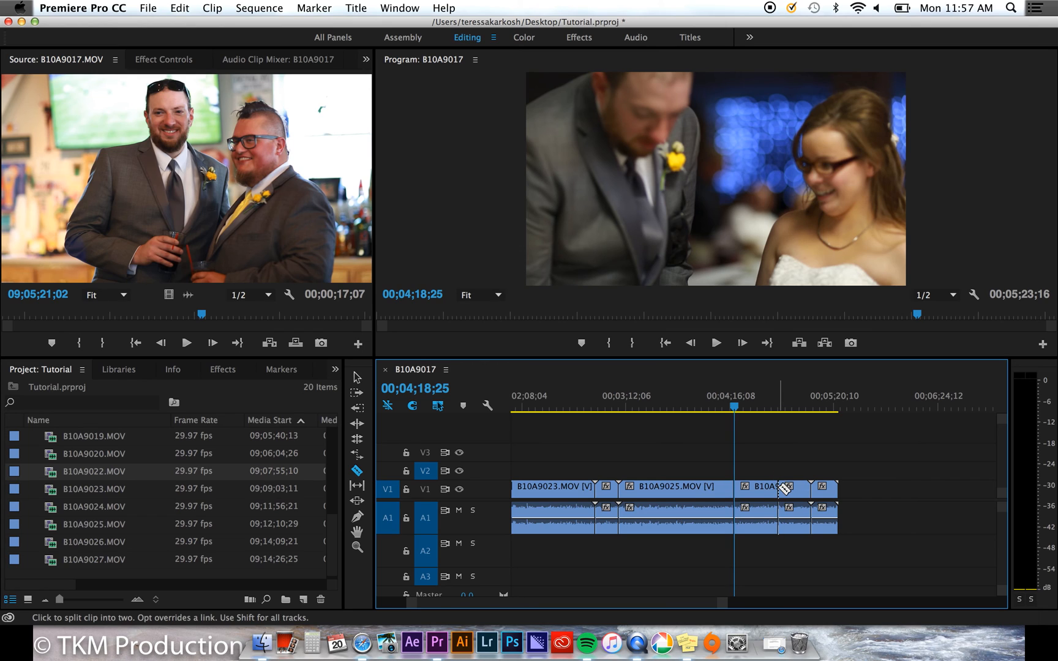
left_click(763, 486)
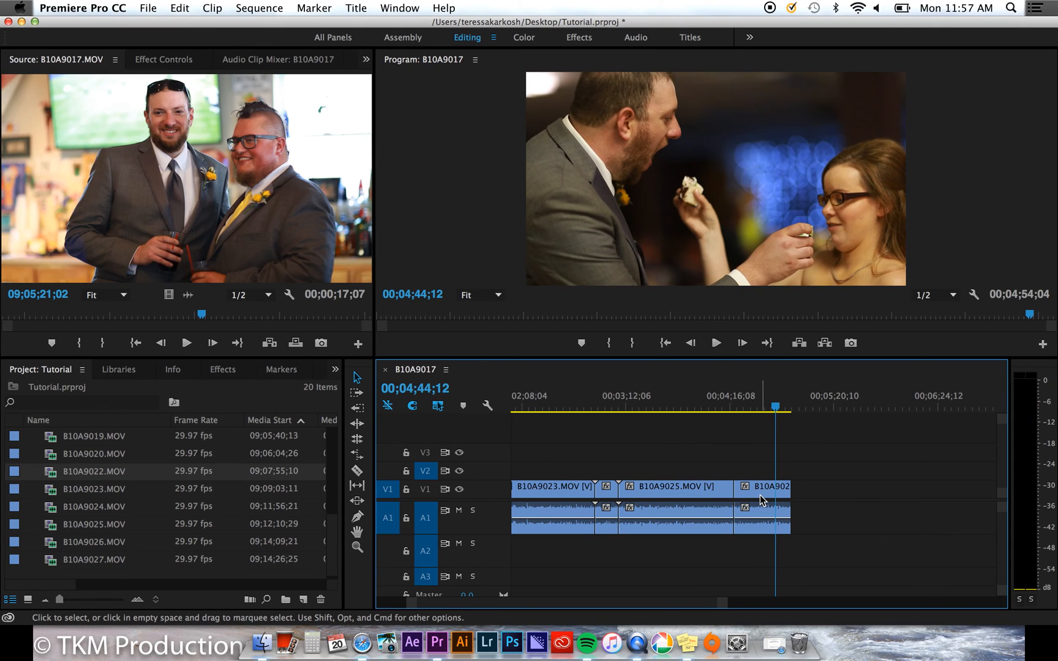
right_click(763, 489)
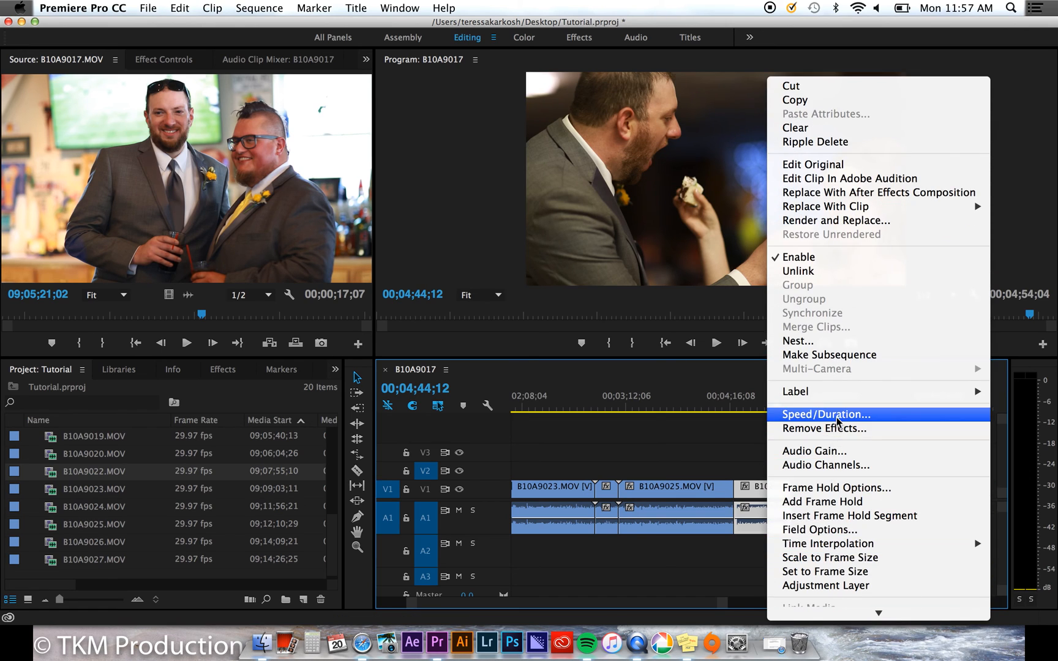
left_click(824, 414)
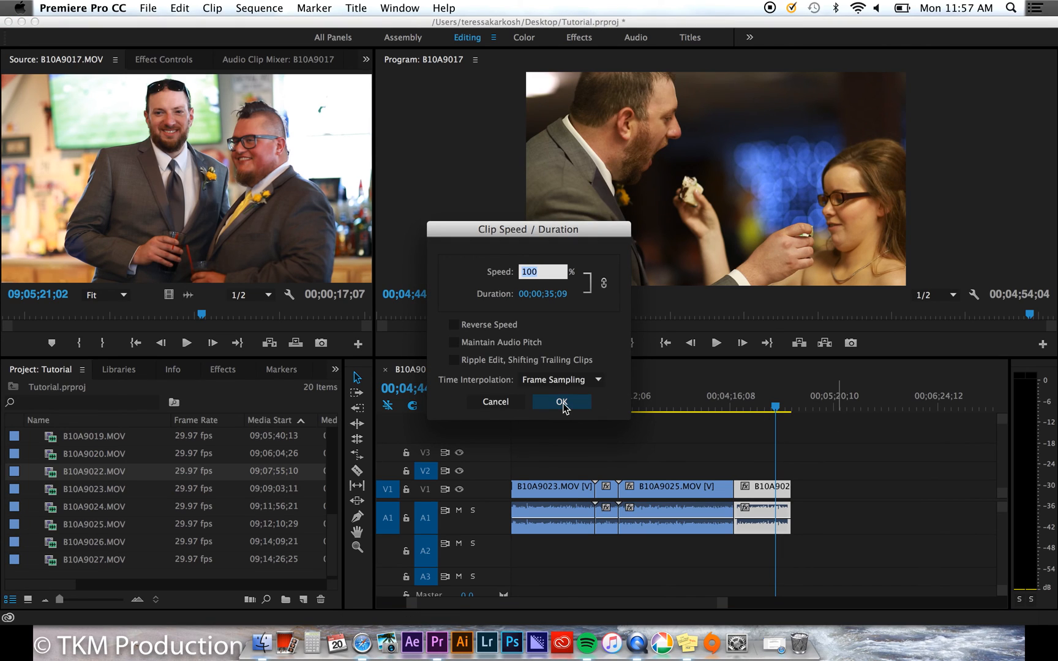
left_click(560, 401)
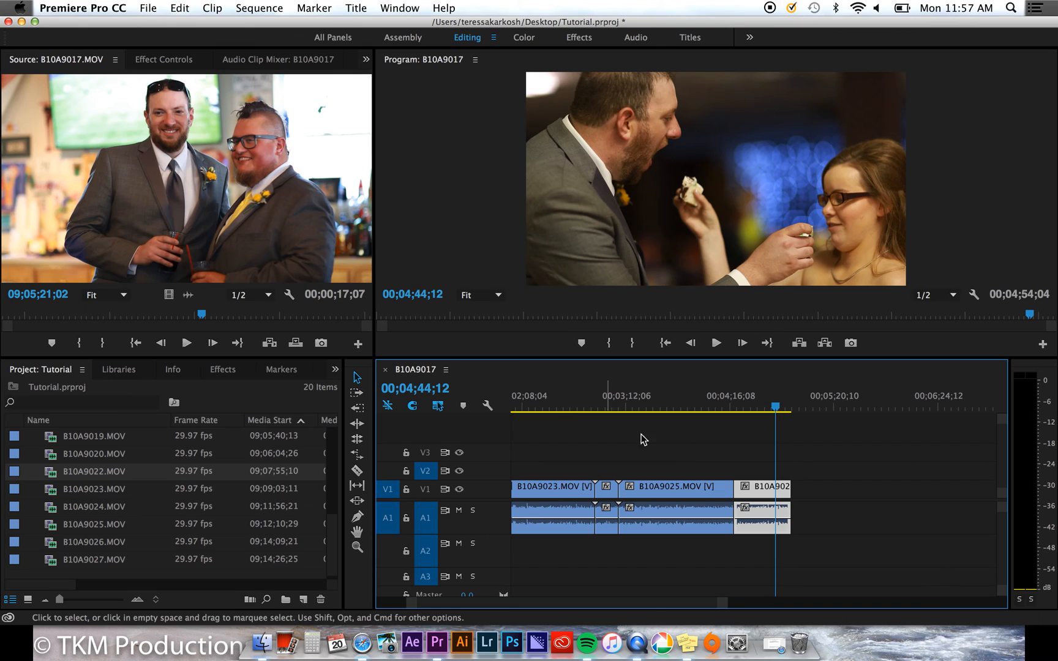
mouse_move(757, 447)
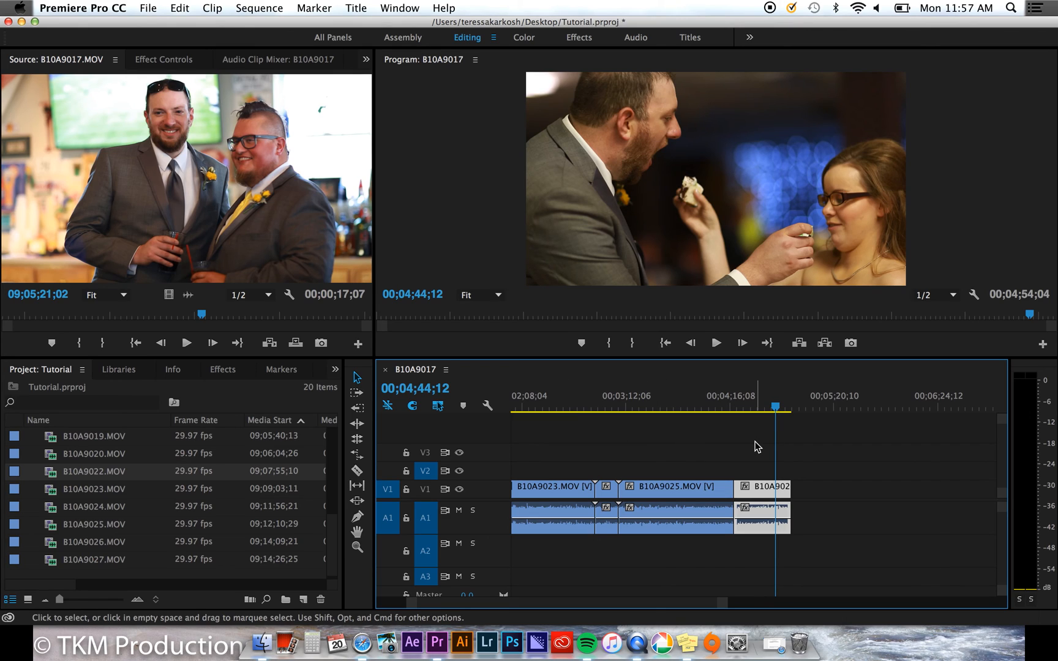
left_click(163, 59)
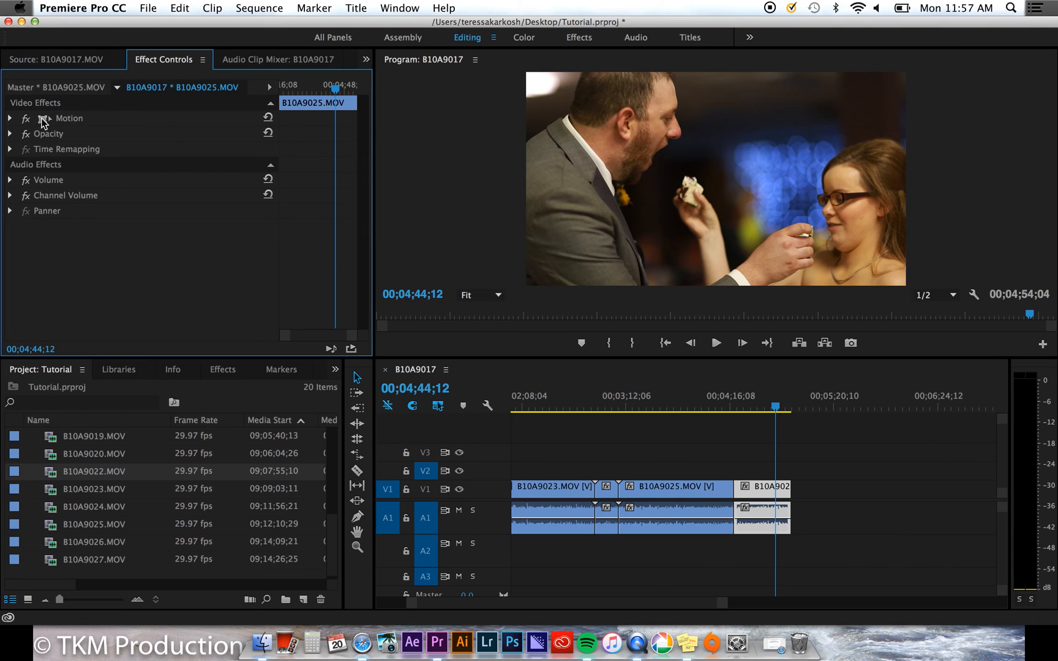
mouse_move(40, 180)
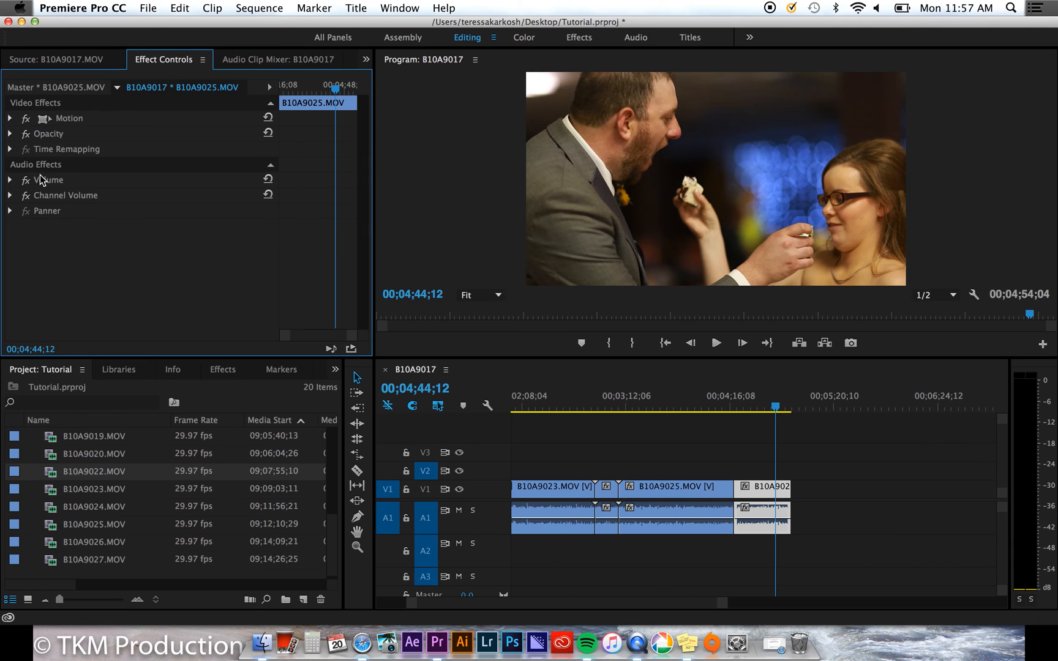
- Search the Effects panel for warp and drop Warp Stabilizer onto the short final clip
left_click(222, 369)
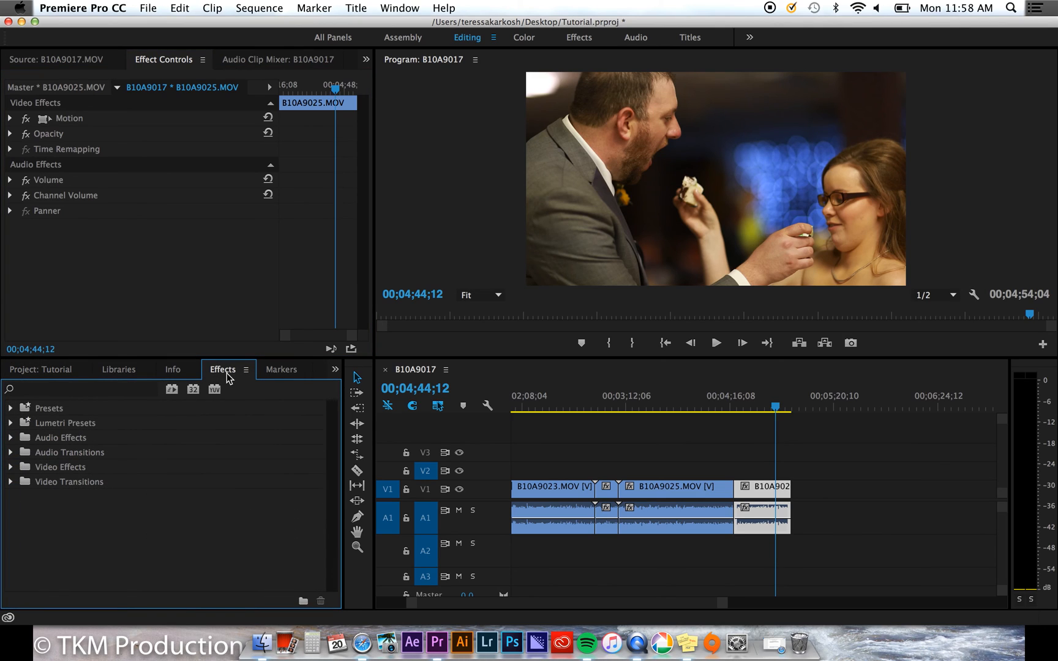
left_click(46, 368)
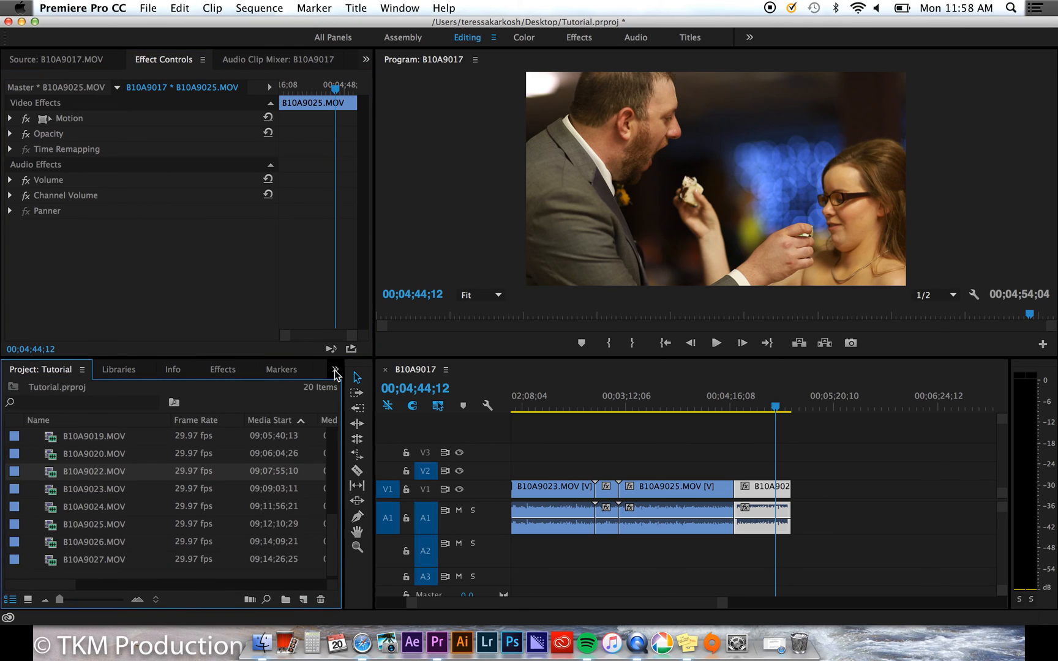
left_click(222, 368)
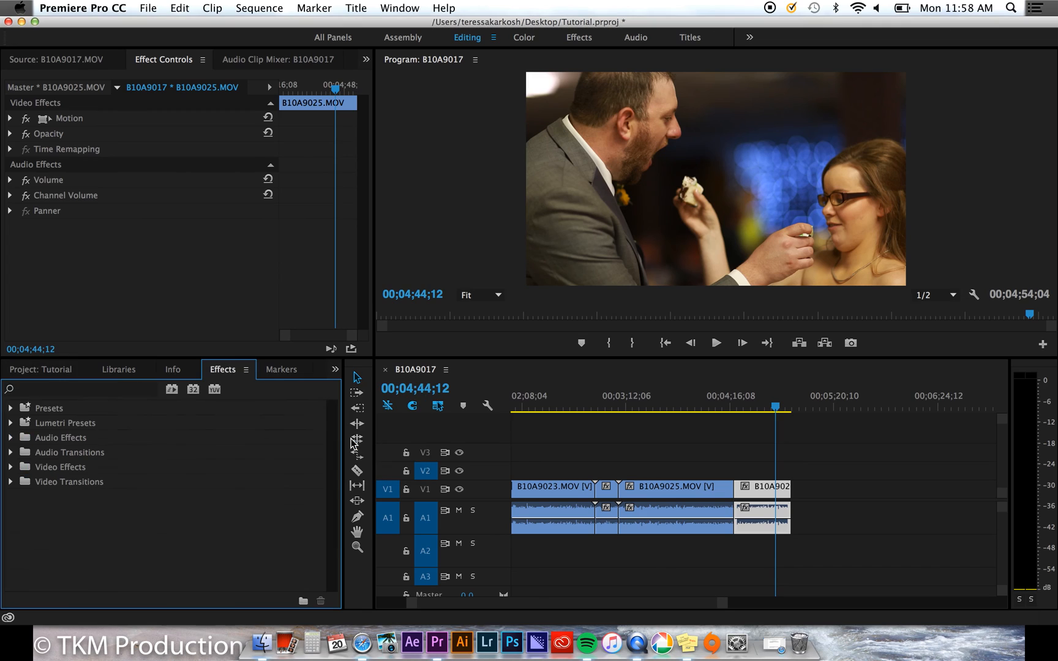
type("warp")
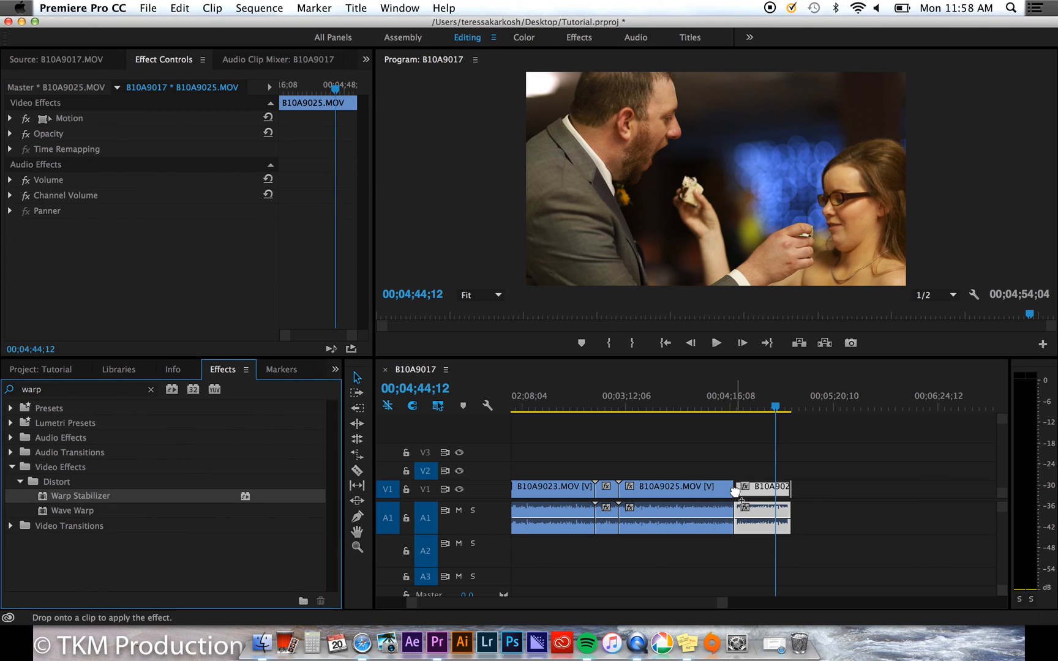
left_click_drag(81, 496, 763, 489)
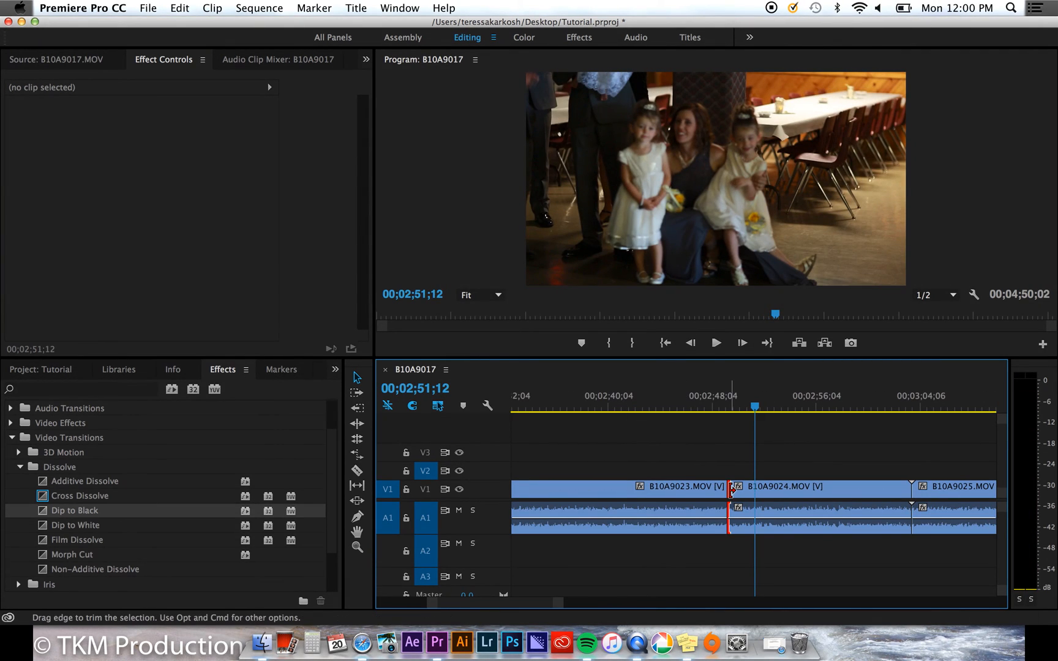
- Apply the default Cross Dissolve at the B10A9023/B10A9024 cut and view it in Effect Controls
right_click(732, 486)
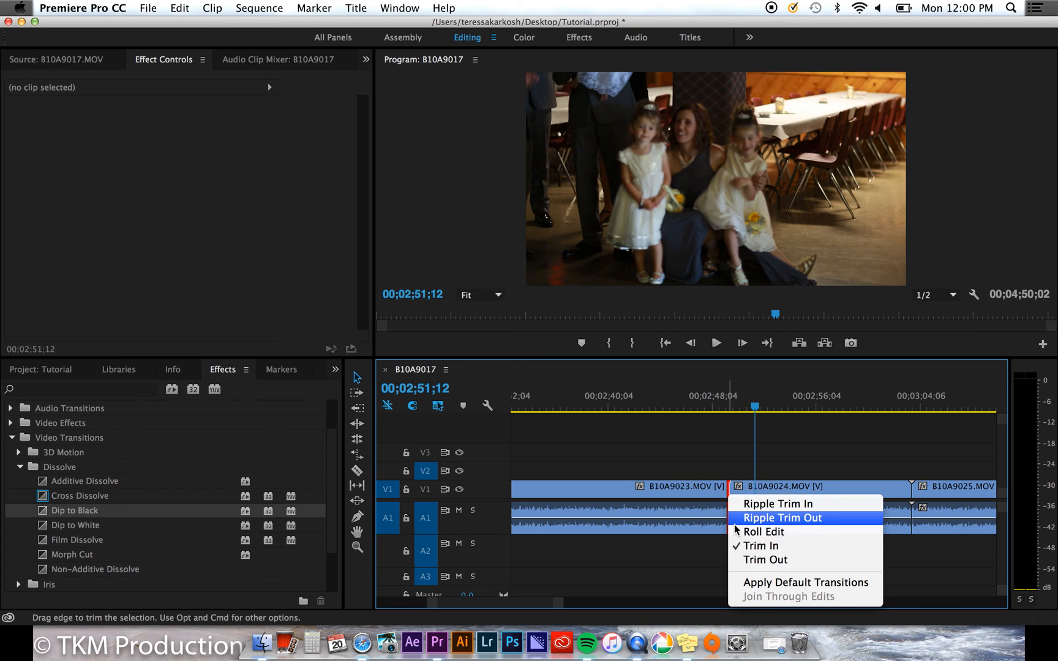
left_click(783, 518)
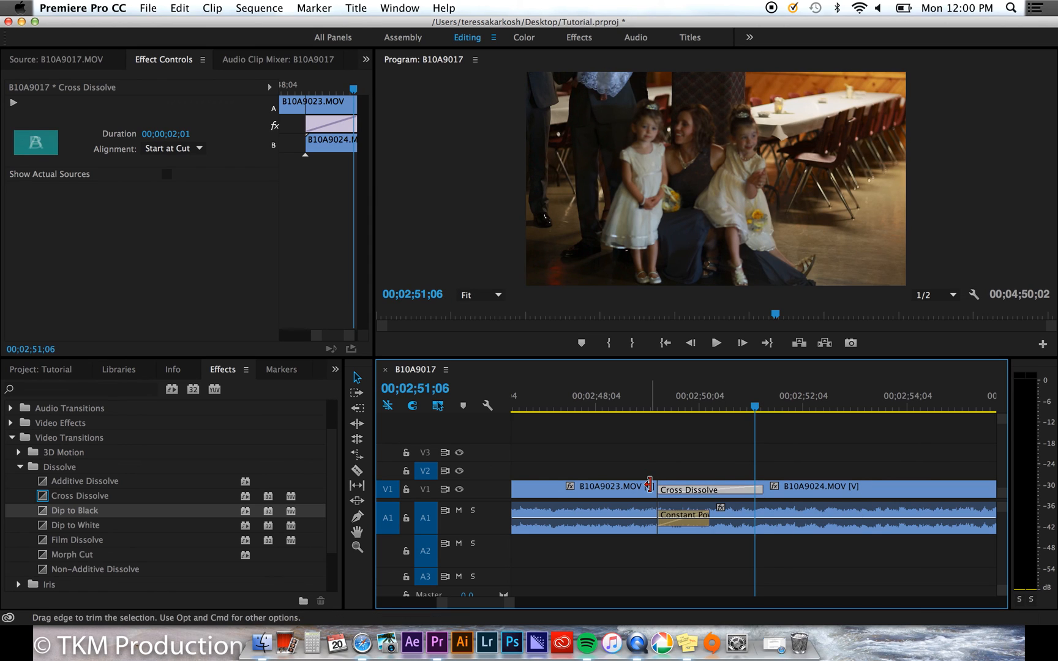
left_click(671, 452)
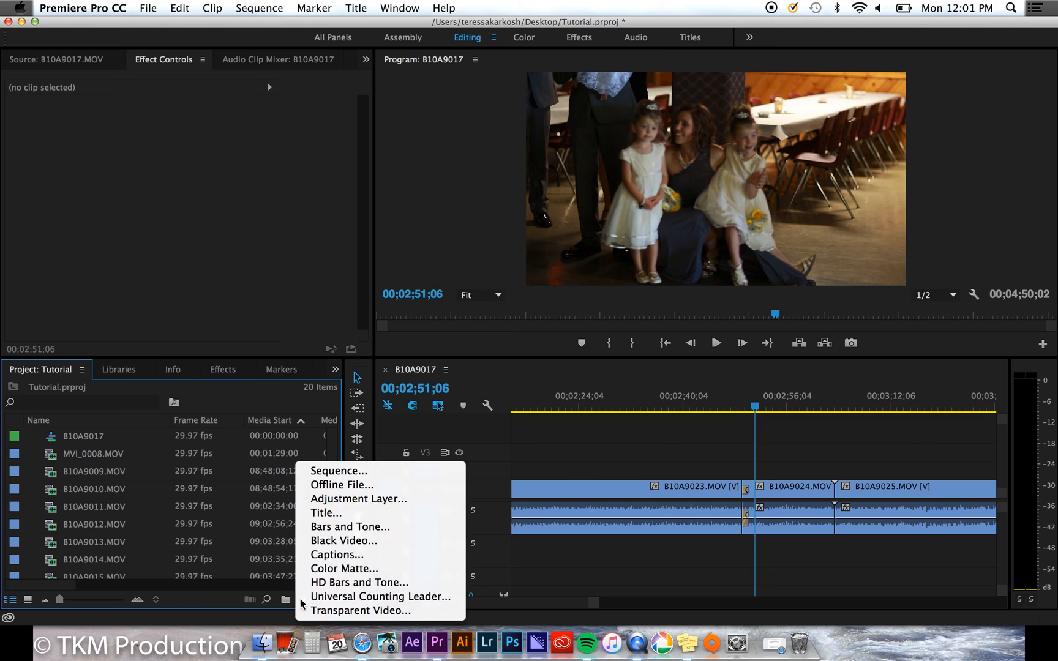
mouse_move(380, 597)
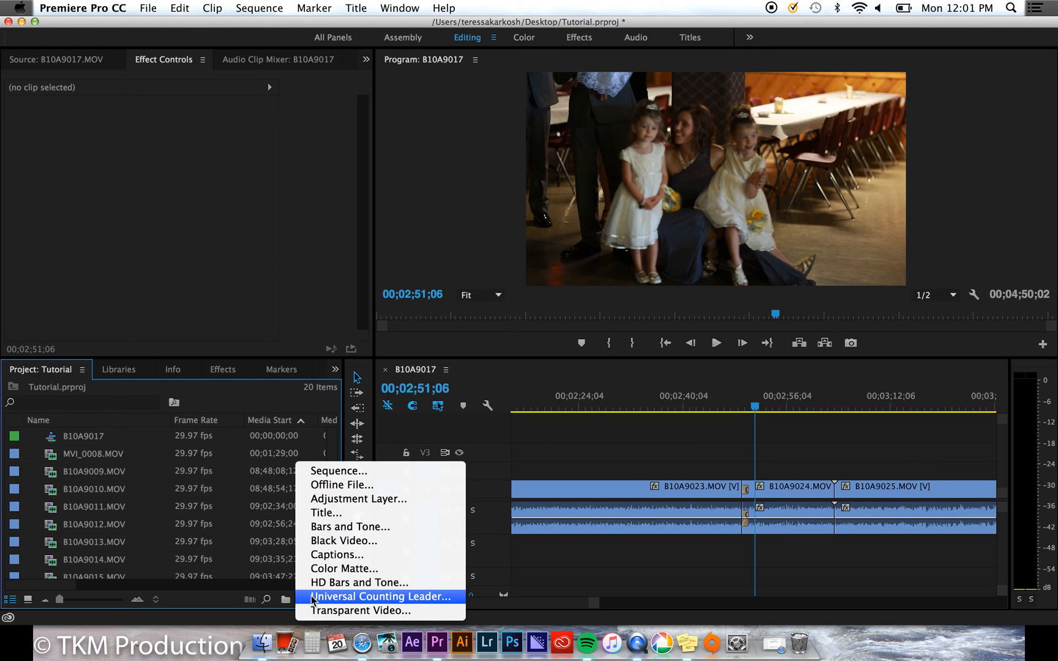
mouse_move(380, 583)
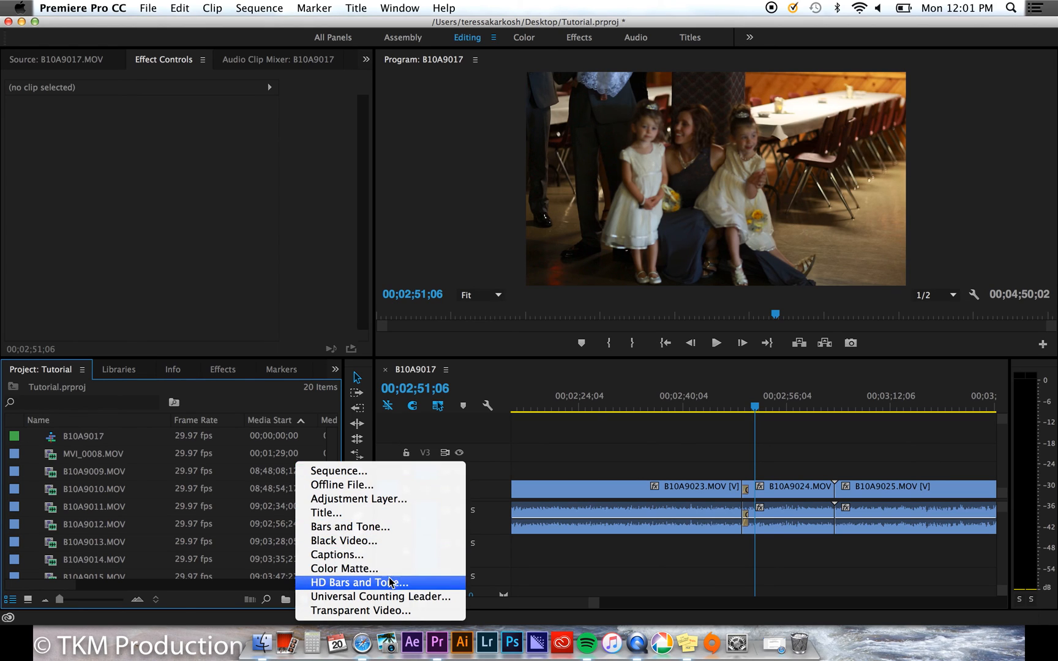
mouse_move(326, 513)
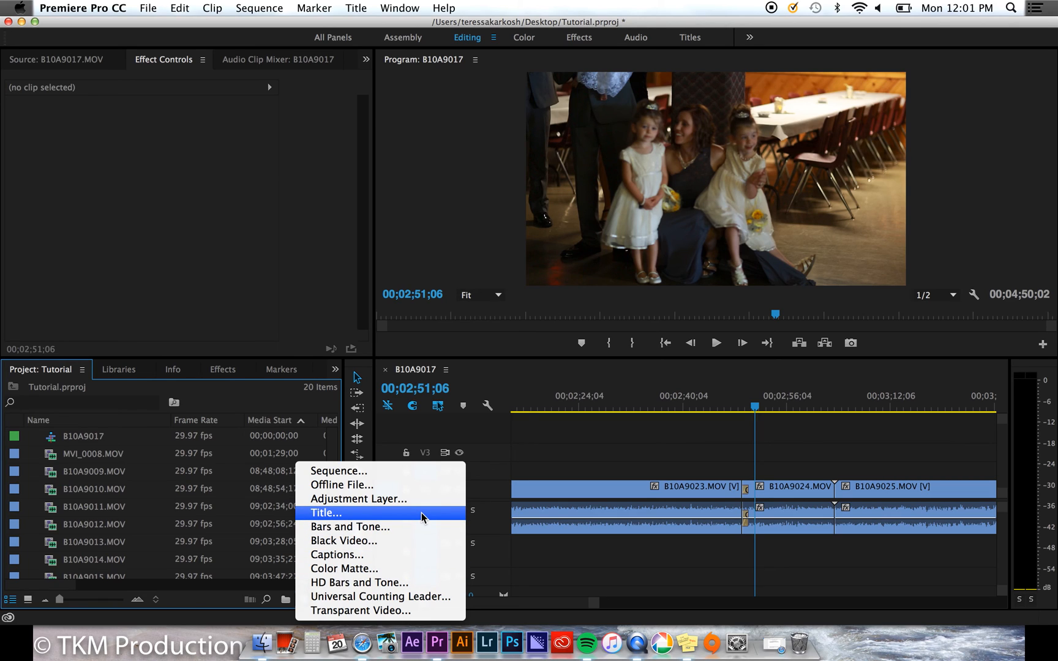
- Start a new Title item and name it Text
left_click(325, 513)
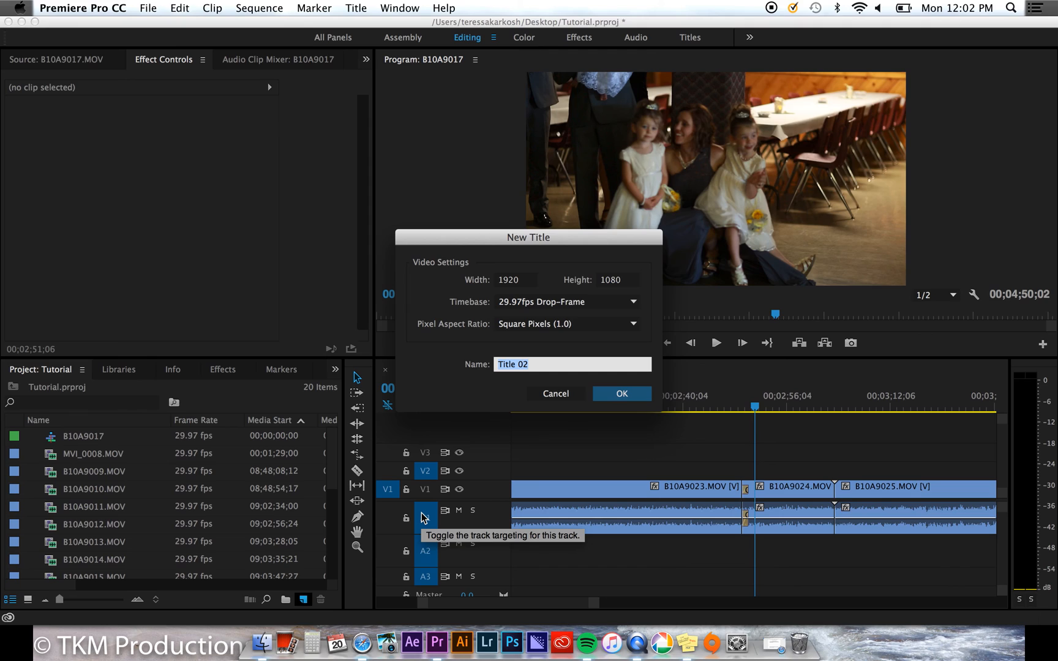
type("Tex")
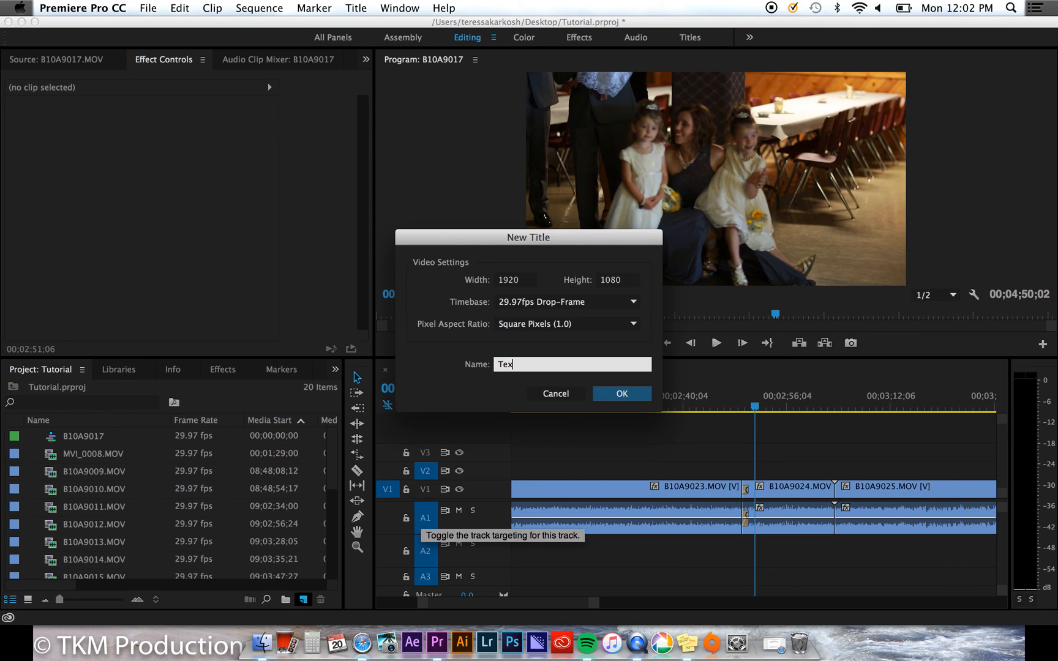
type("t")
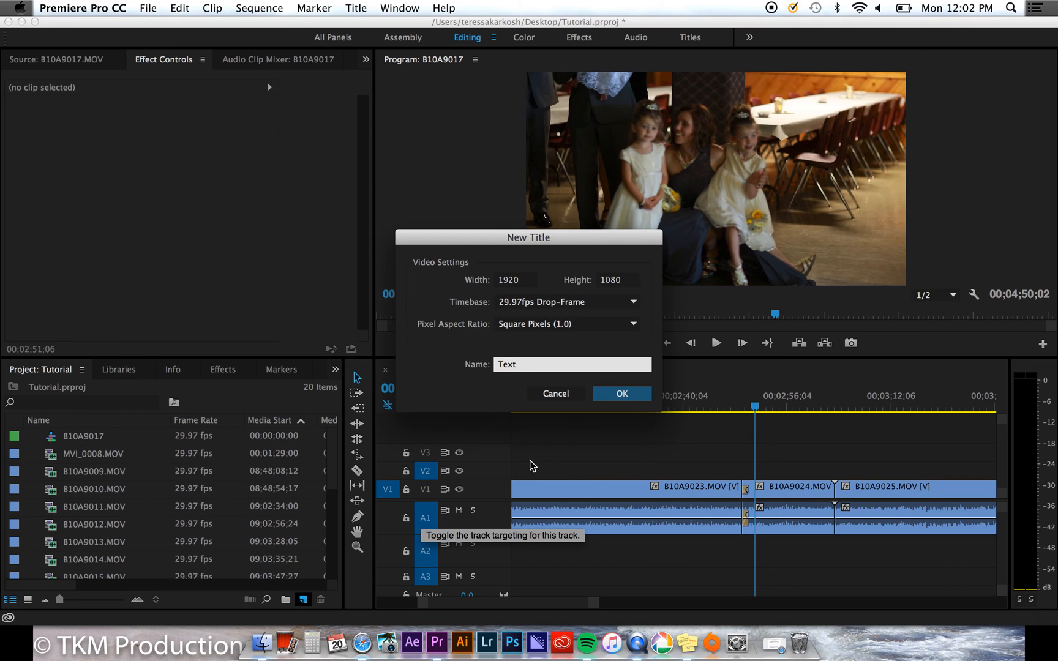
- Confirm the Text title and set its font size to 162
left_click(619, 393)
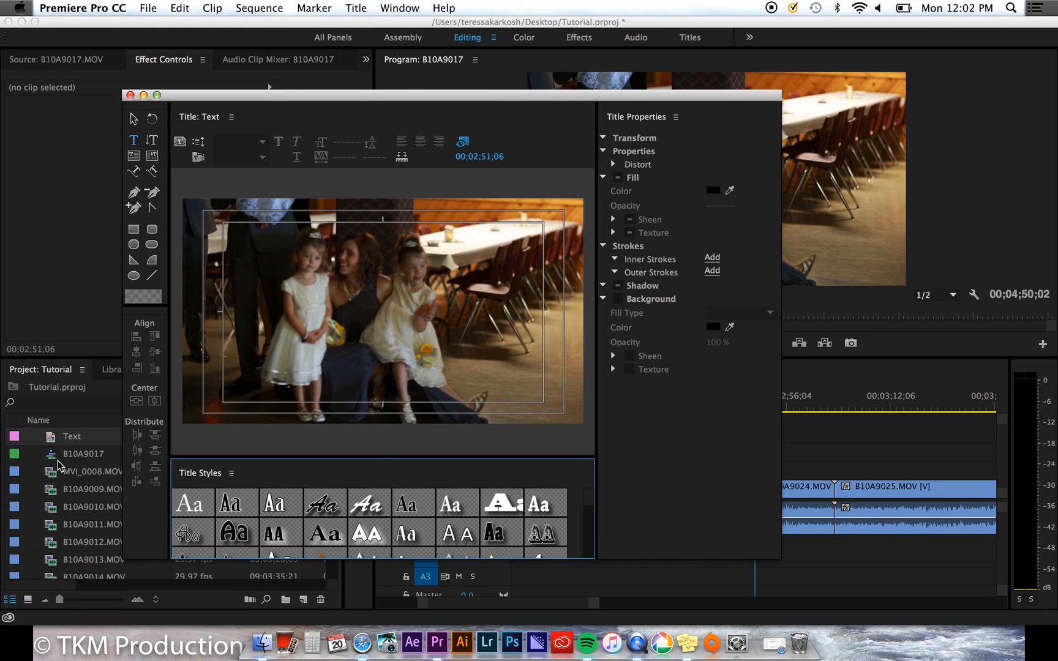
mouse_move(165, 532)
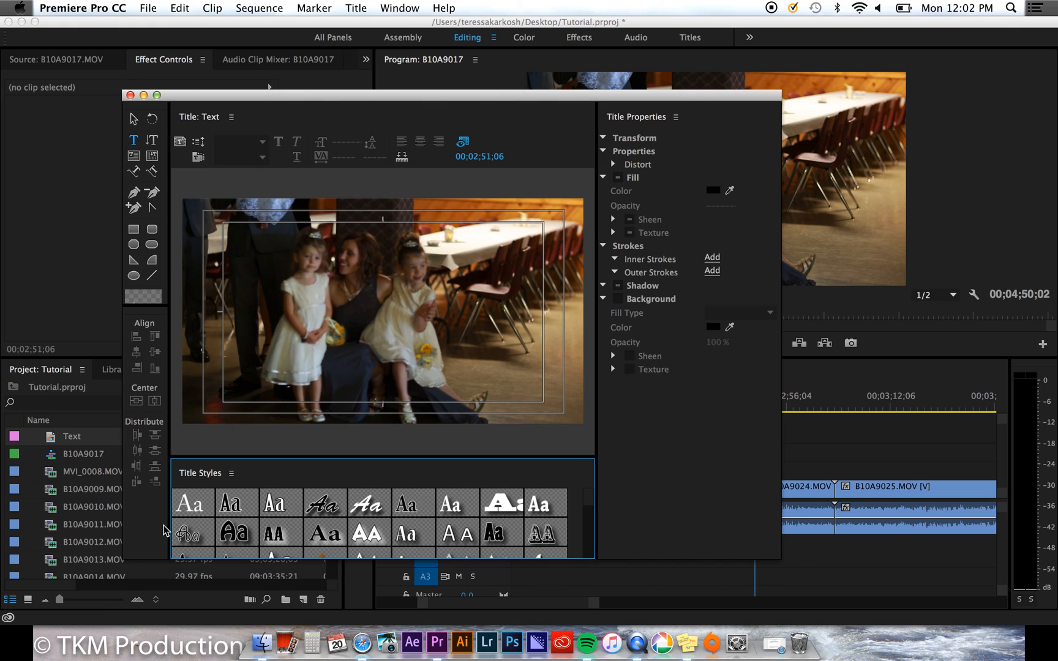
mouse_move(138, 471)
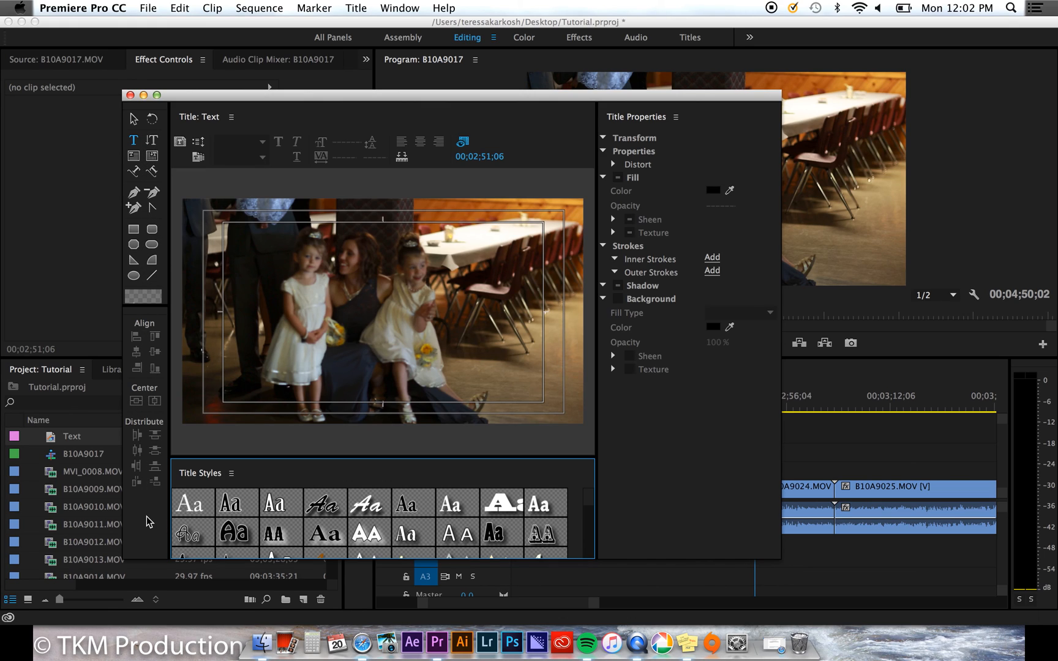
mouse_move(241, 267)
type("Text")
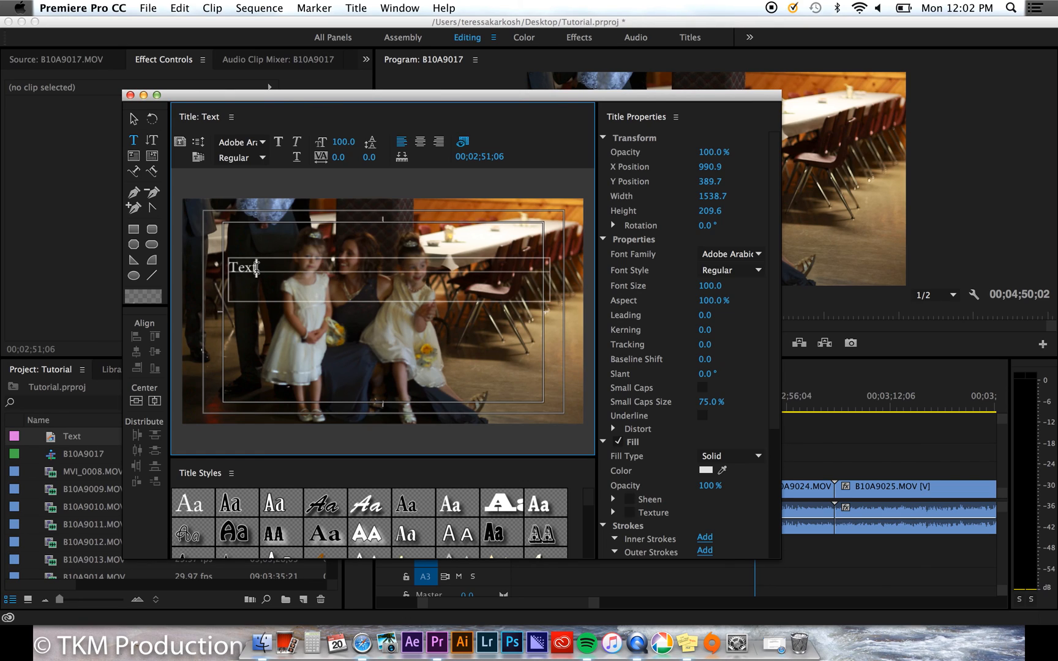
type("162.0")
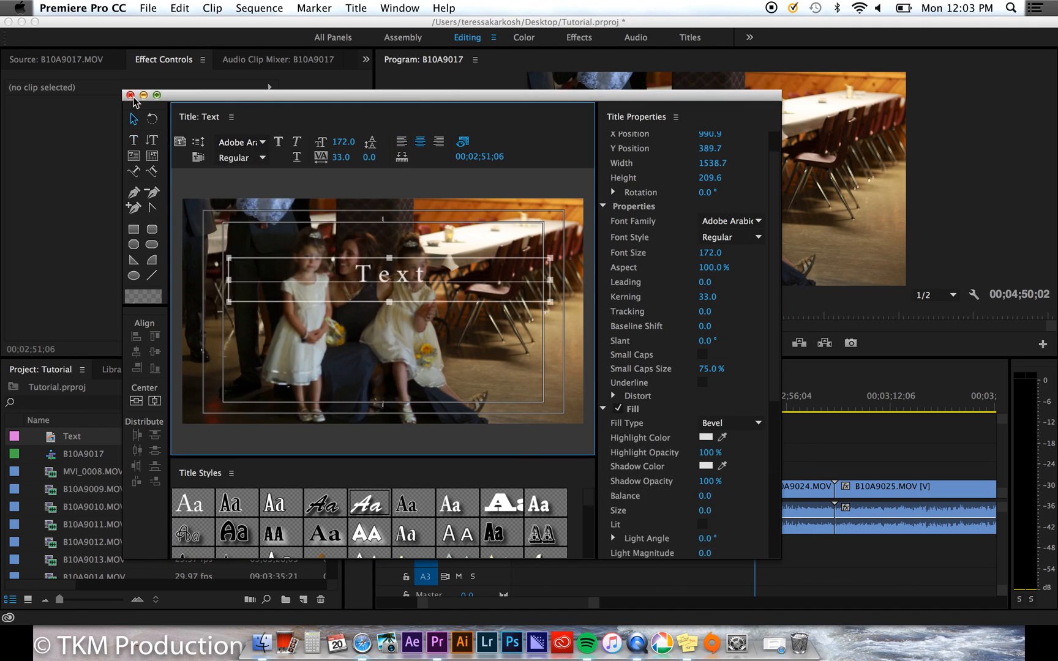
left_click(132, 95)
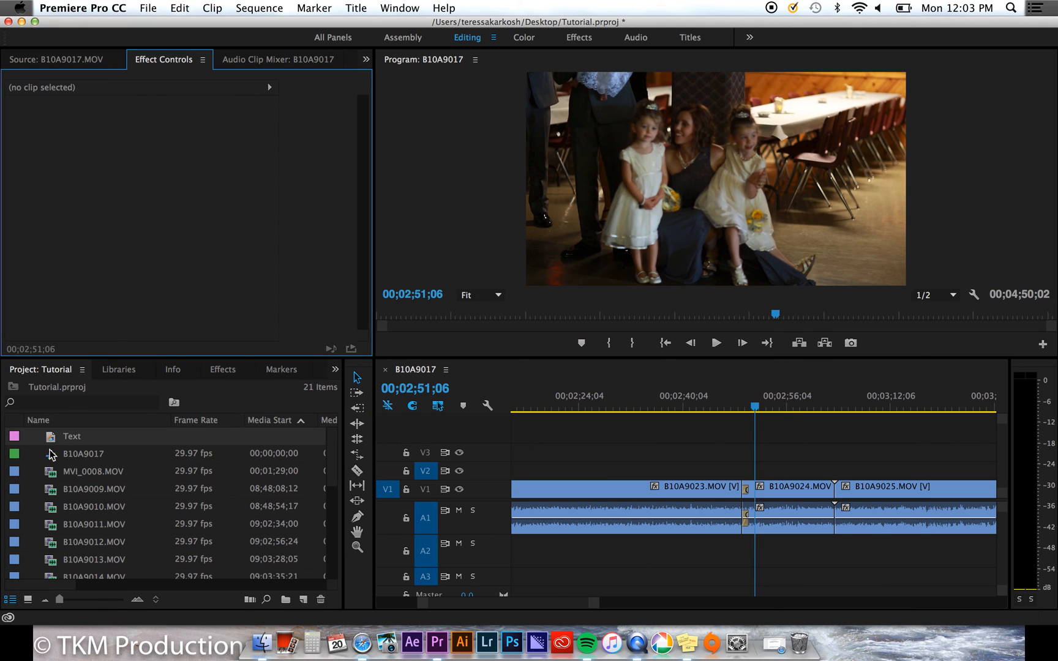
mouse_move(54, 448)
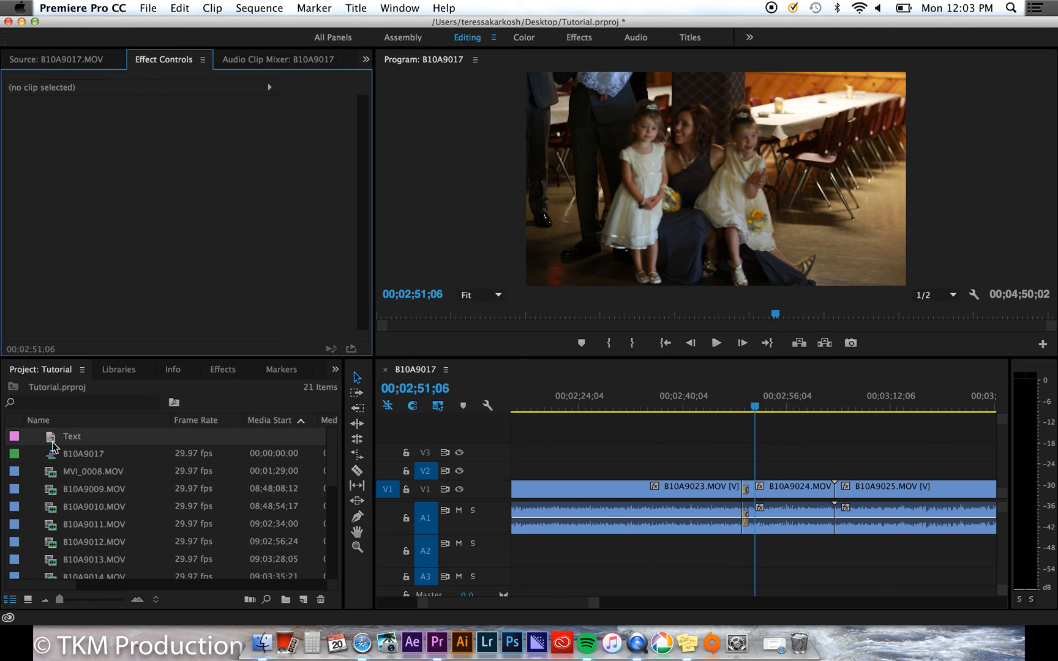
left_click_drag(71, 436, 754, 473)
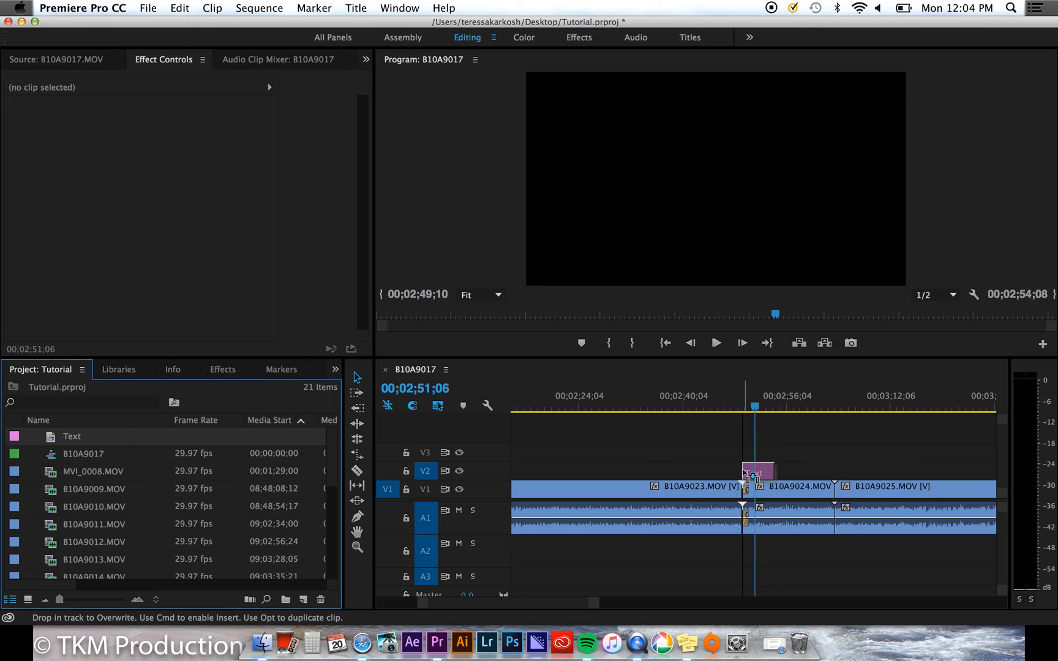
left_click(755, 470)
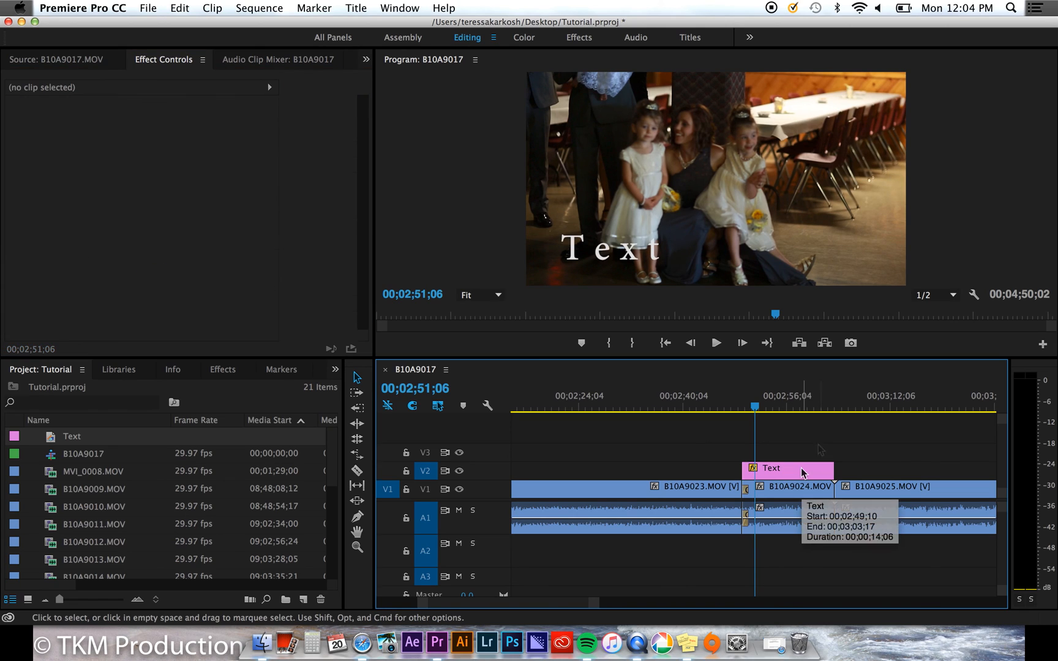
left_click(787, 468)
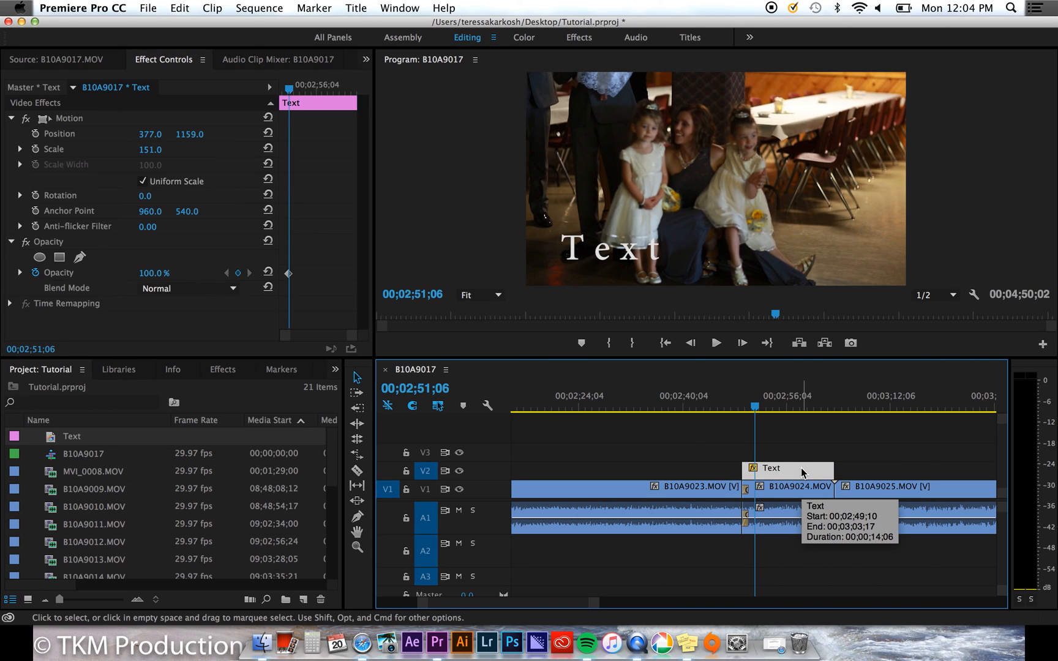
left_click(844, 396)
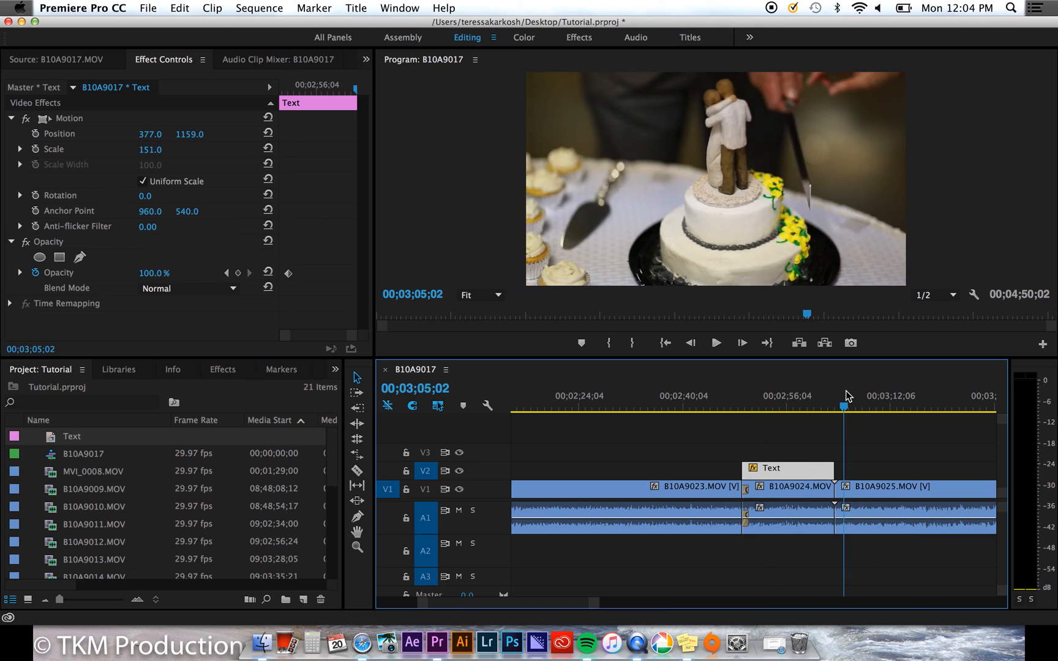
left_click(786, 468)
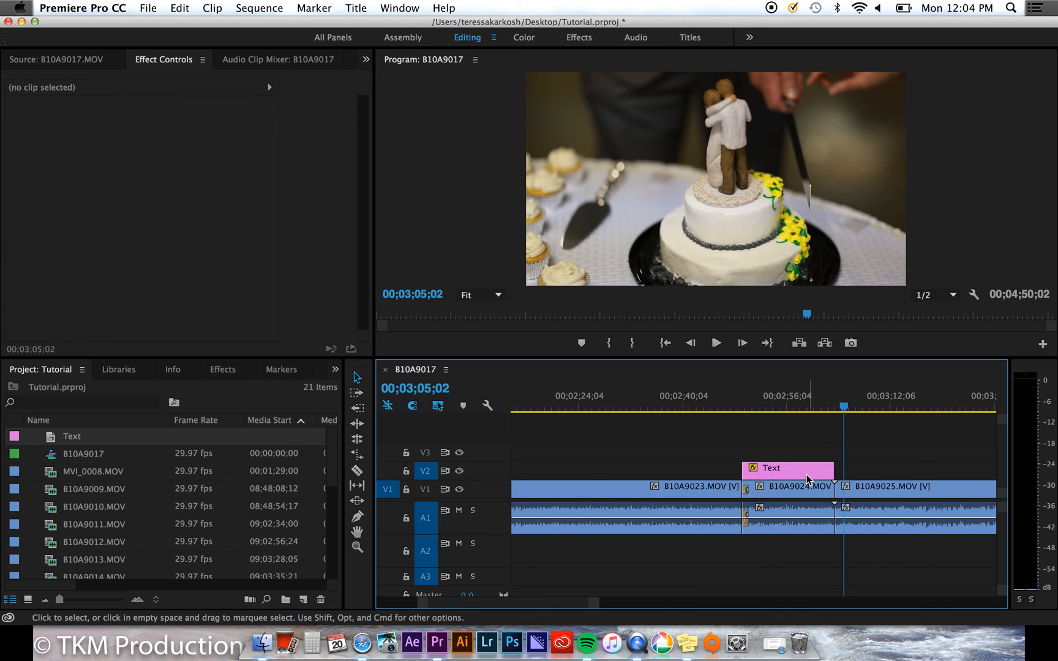
- Option-drag the Text title from V2 up to V3, creating the duplicate Text Copy 01
left_click_drag(787, 470, 787, 465)
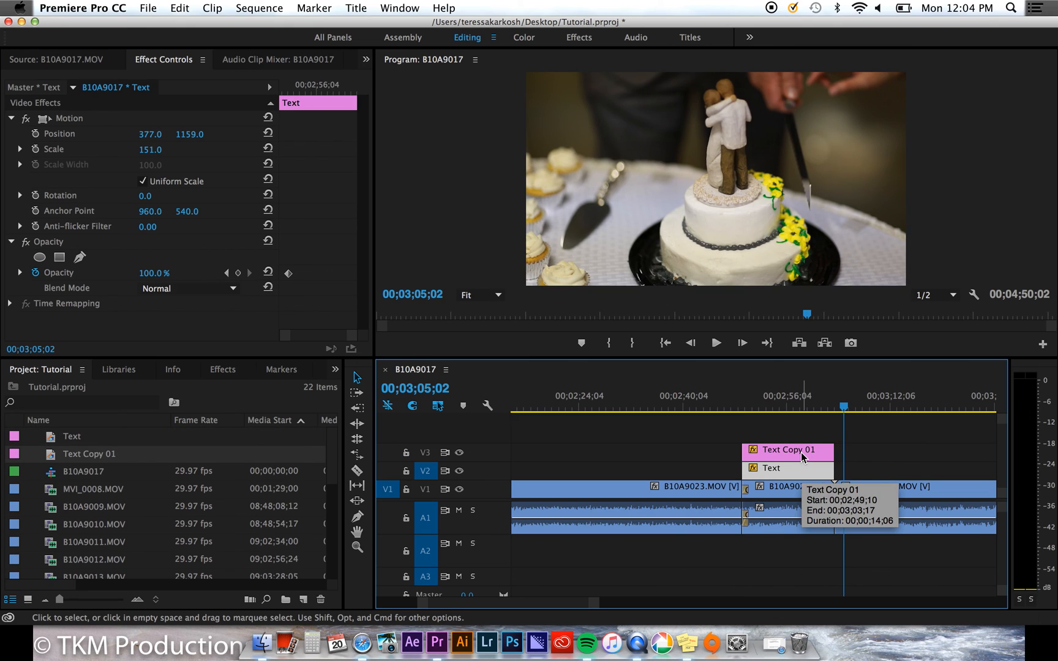
left_click(770, 468)
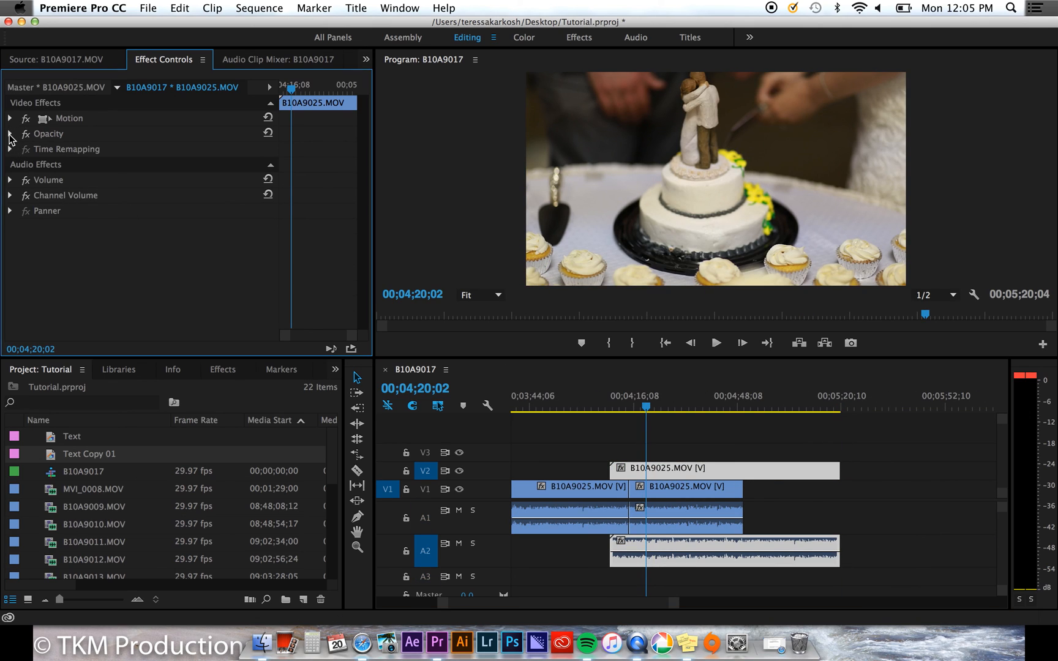
- Scrub the B10A9025 overlay clip's Opacity down to 32% in Effect Controls
left_click(10, 133)
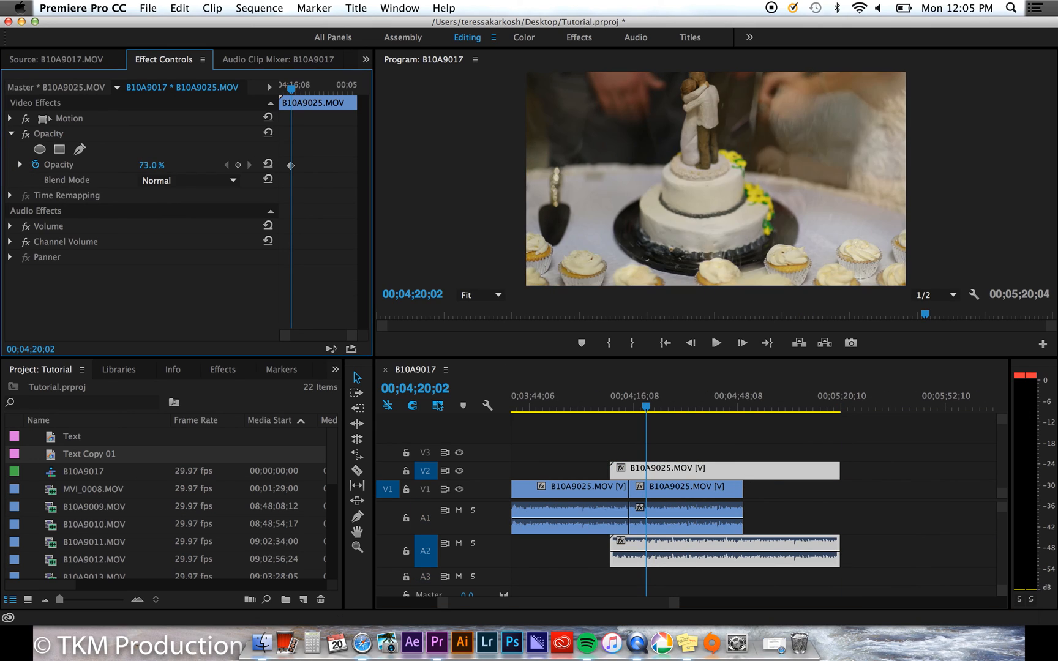
left_click_drag(151, 164, 139, 164)
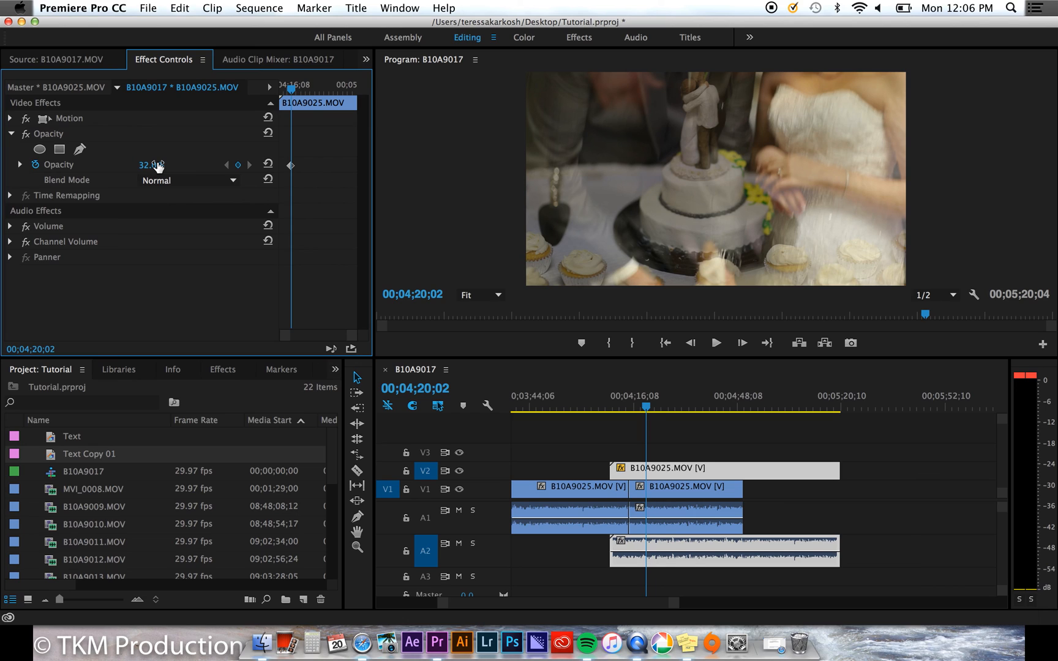
mouse_move(315, 164)
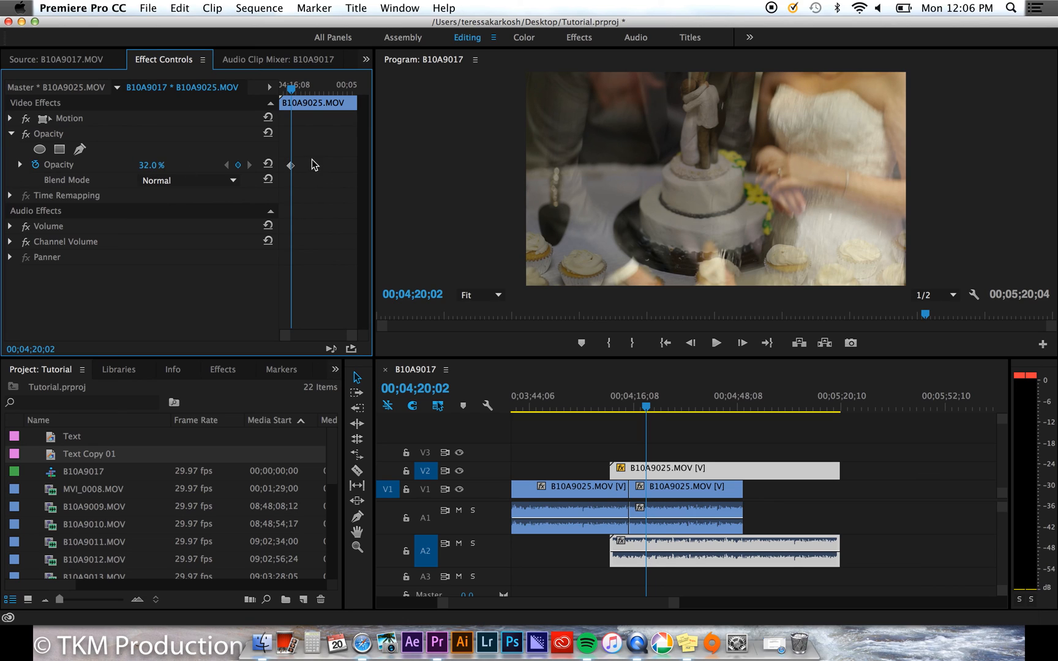
mouse_move(311, 183)
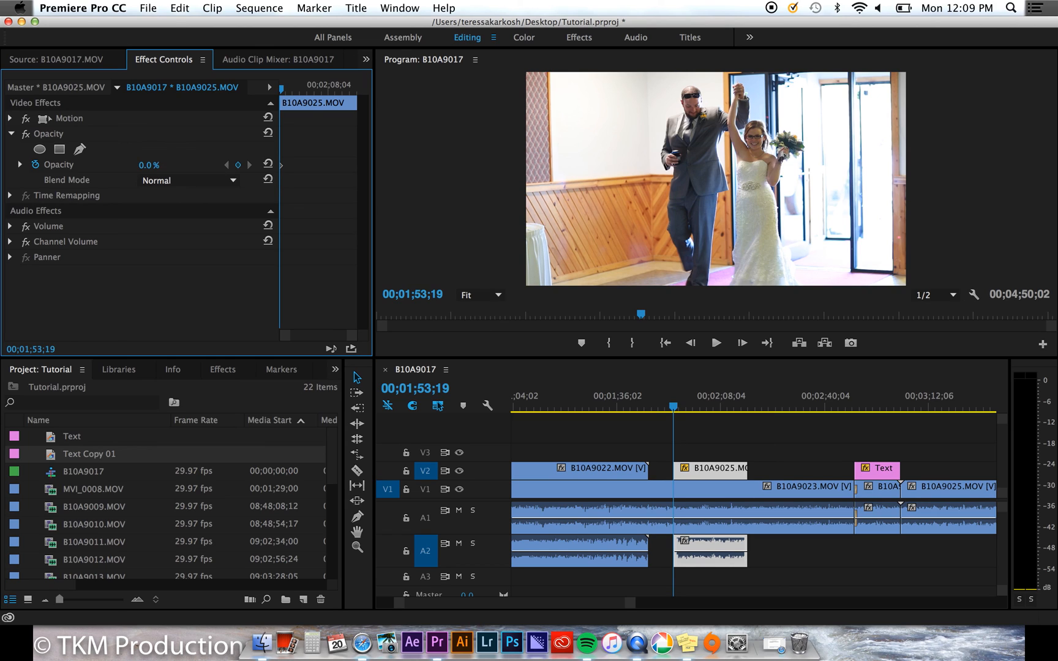
- Keyframe the overlay's opacity from 0% up to 50% and play back the fade
left_click(685, 408)
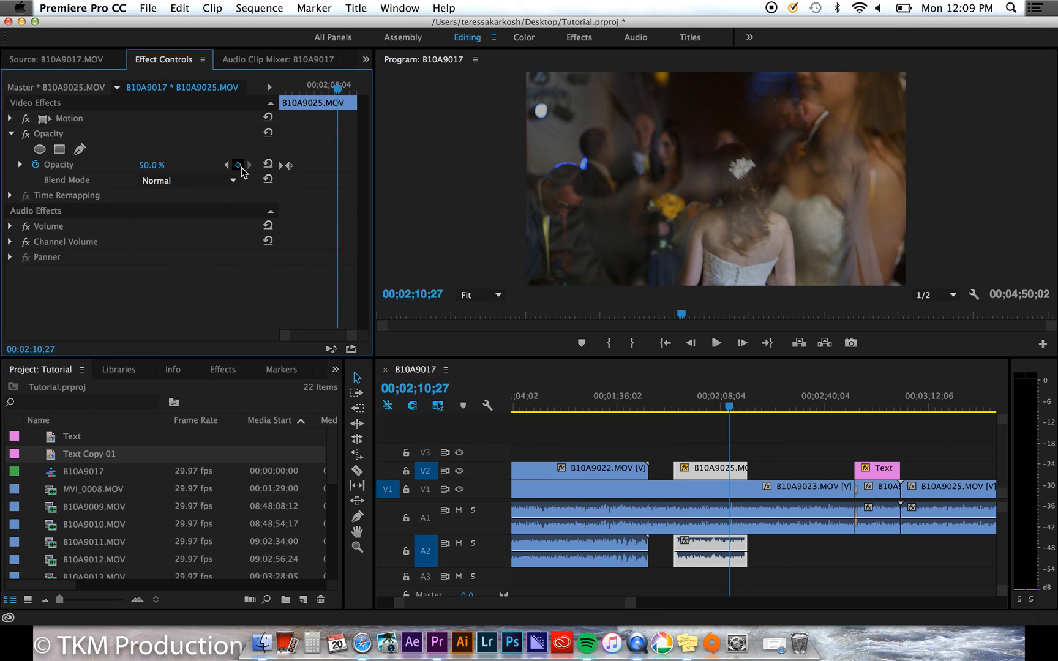
left_click(238, 165)
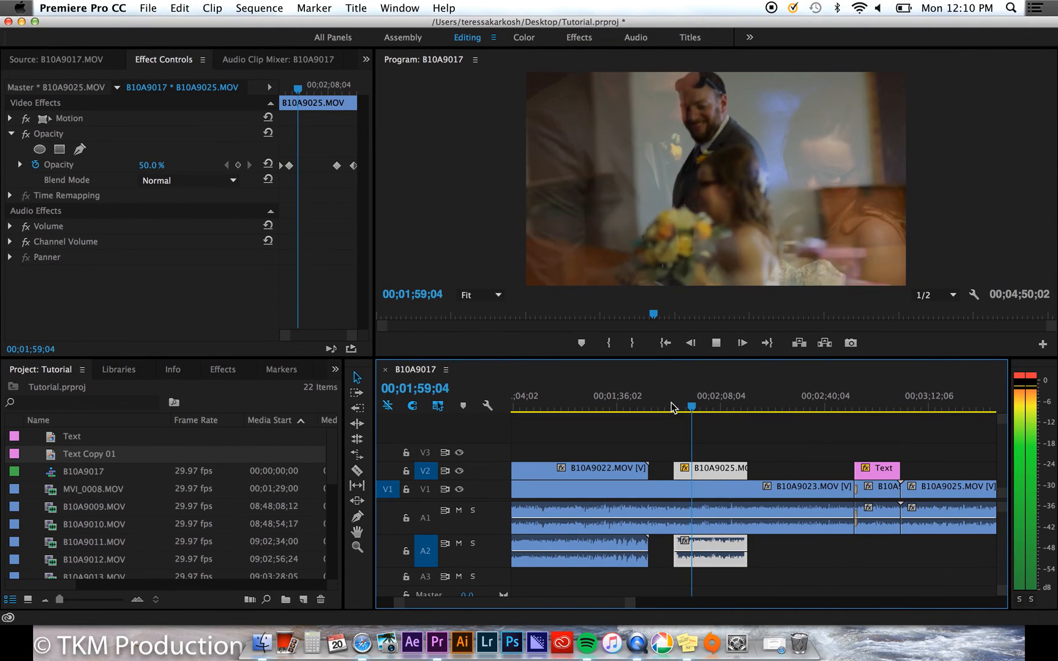
left_click(673, 407)
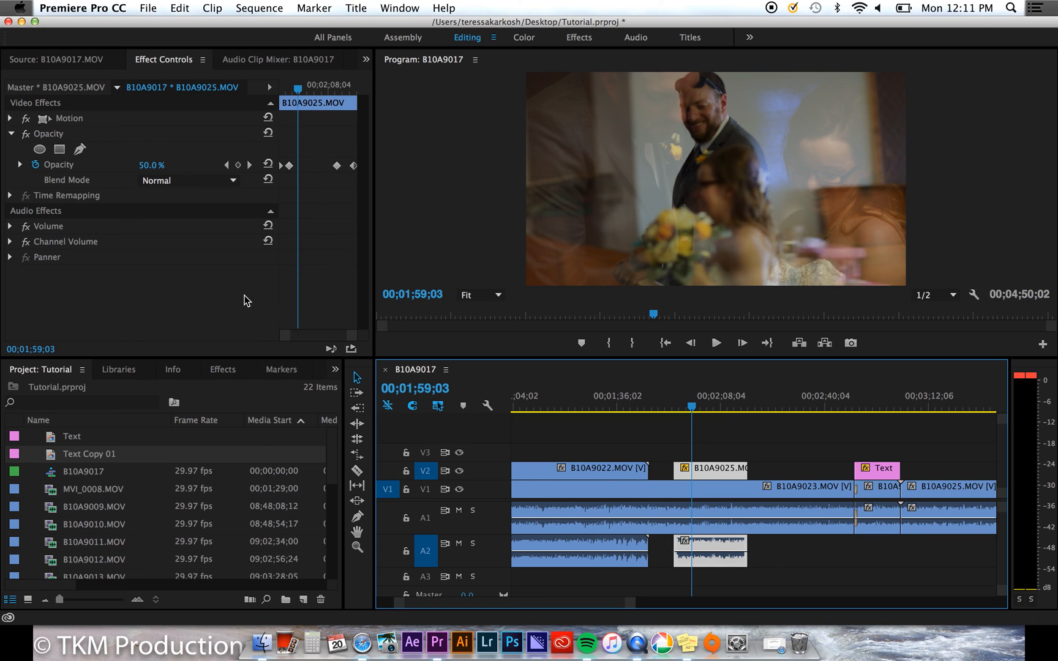
left_click(298, 165)
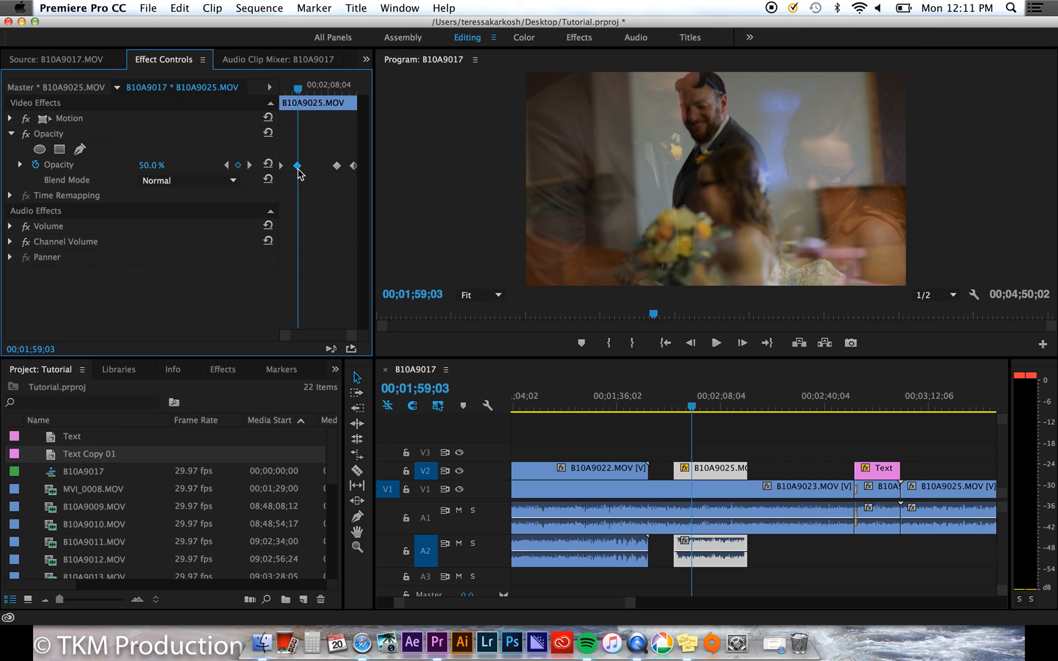
double_click(152, 164)
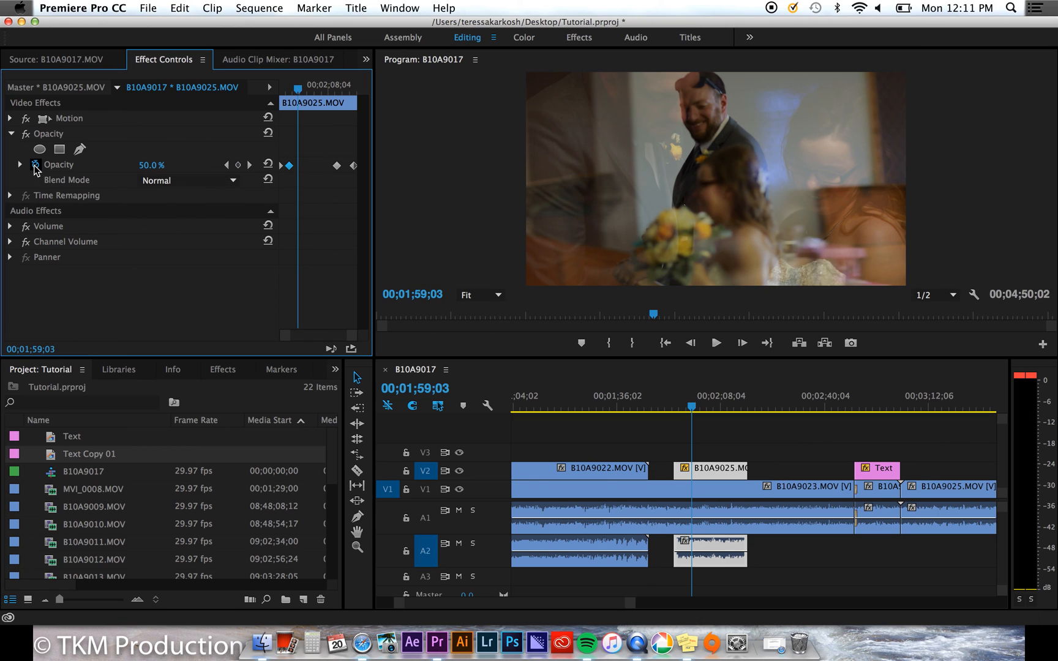
- Delete the overlay's opacity keyframes and set a steady opacity of 100
left_click(36, 164)
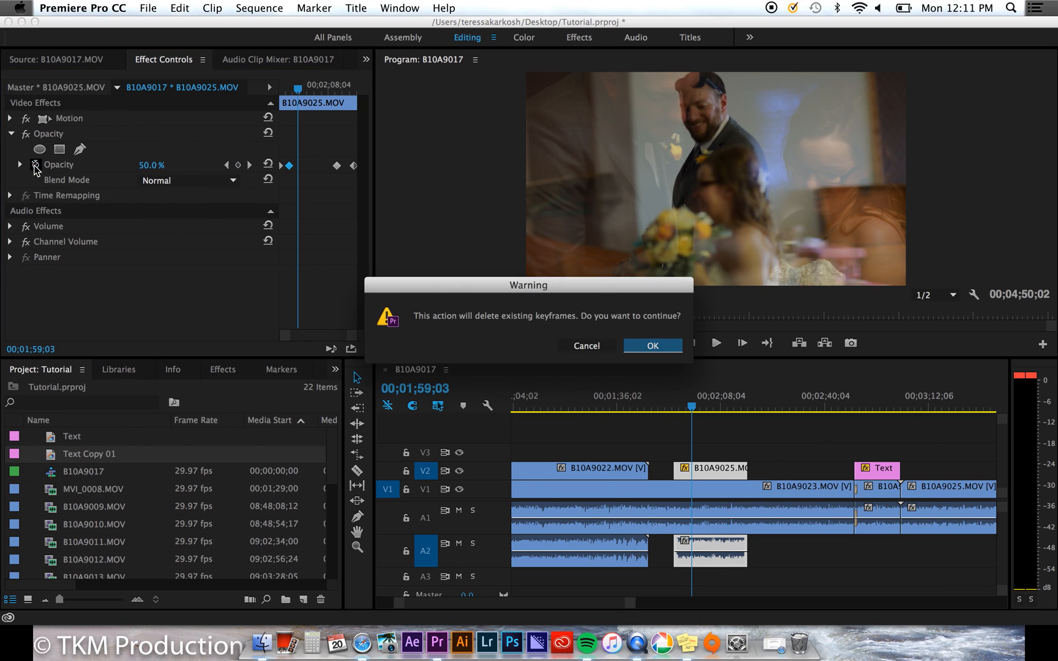
left_click(651, 345)
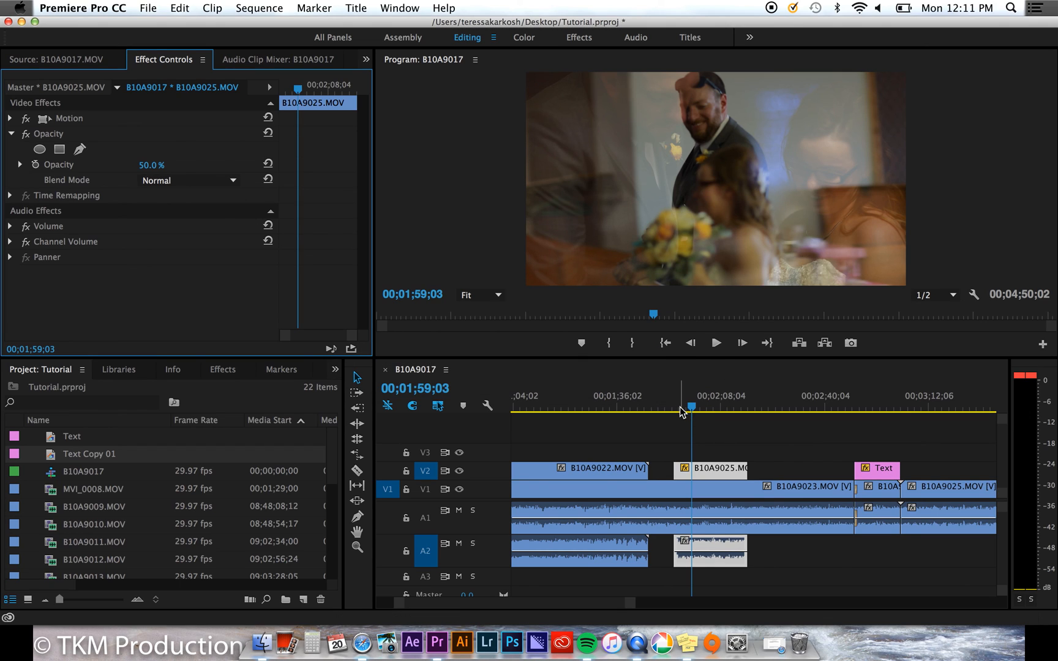
double_click(156, 164)
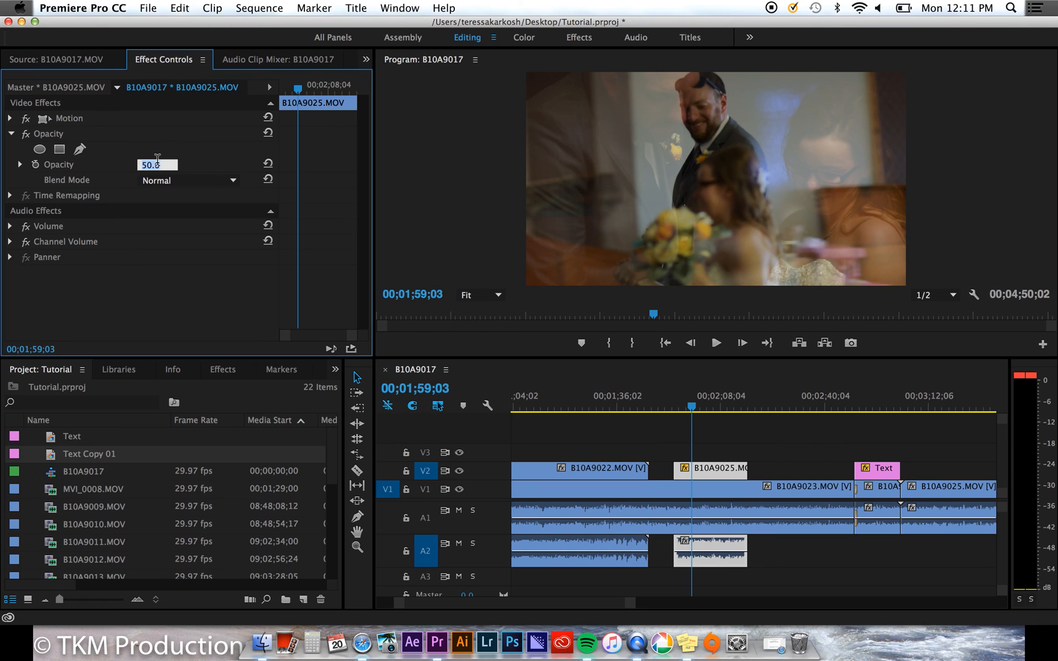
type("100.0")
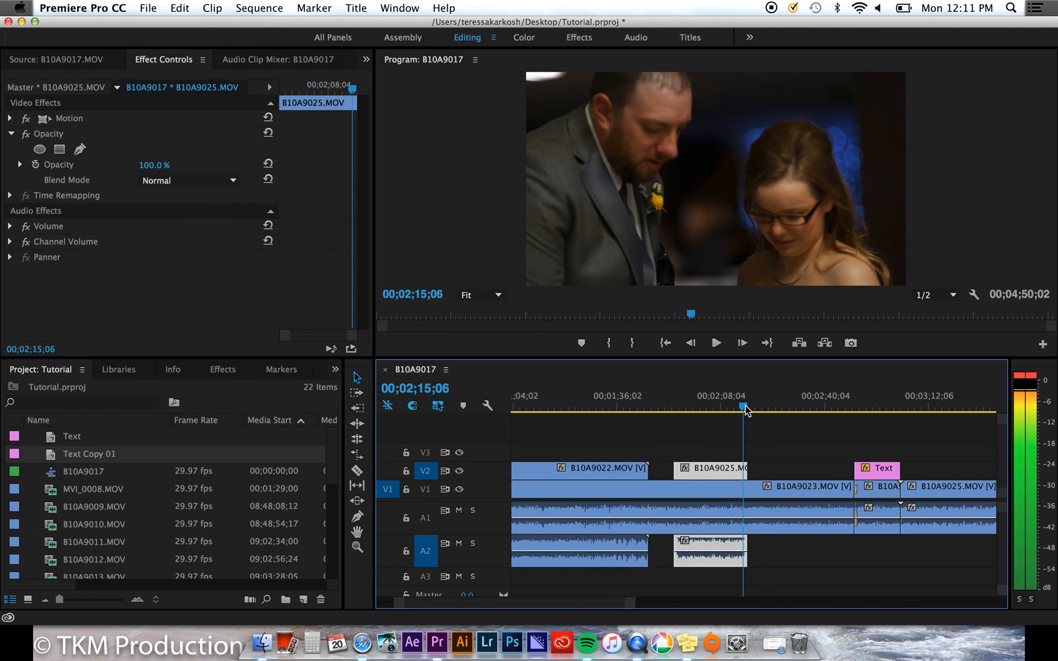
left_click(723, 408)
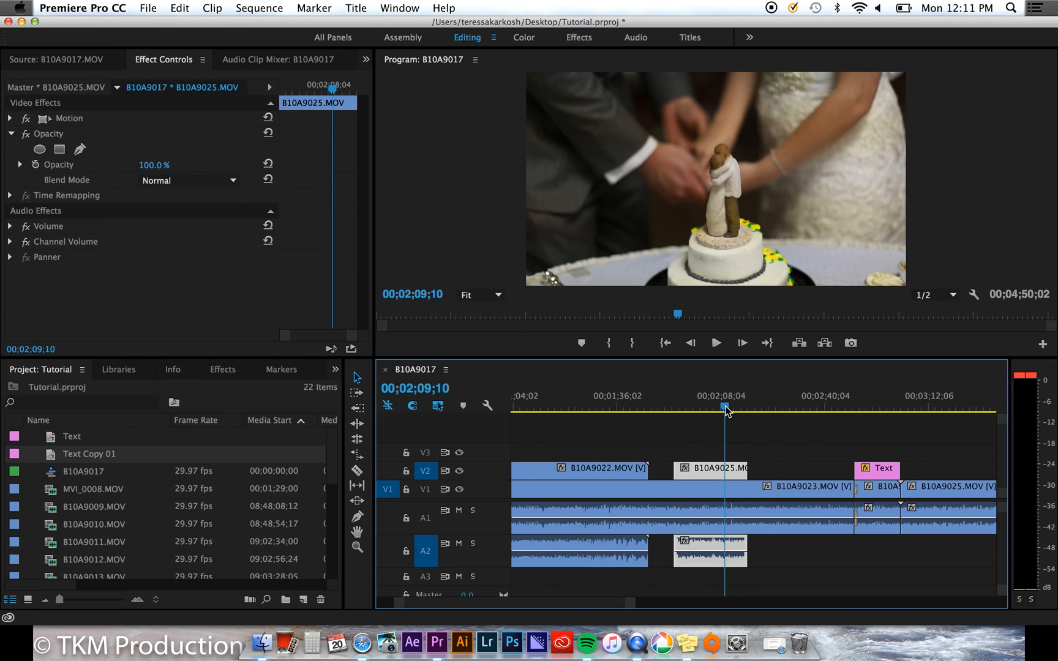
mouse_move(752, 430)
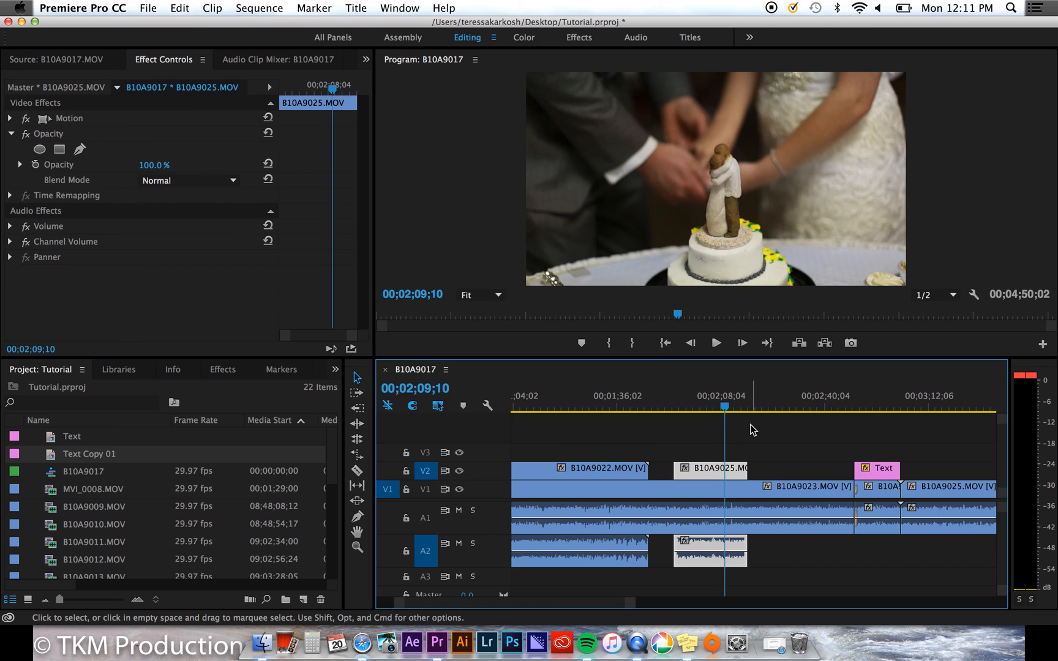
mouse_move(748, 434)
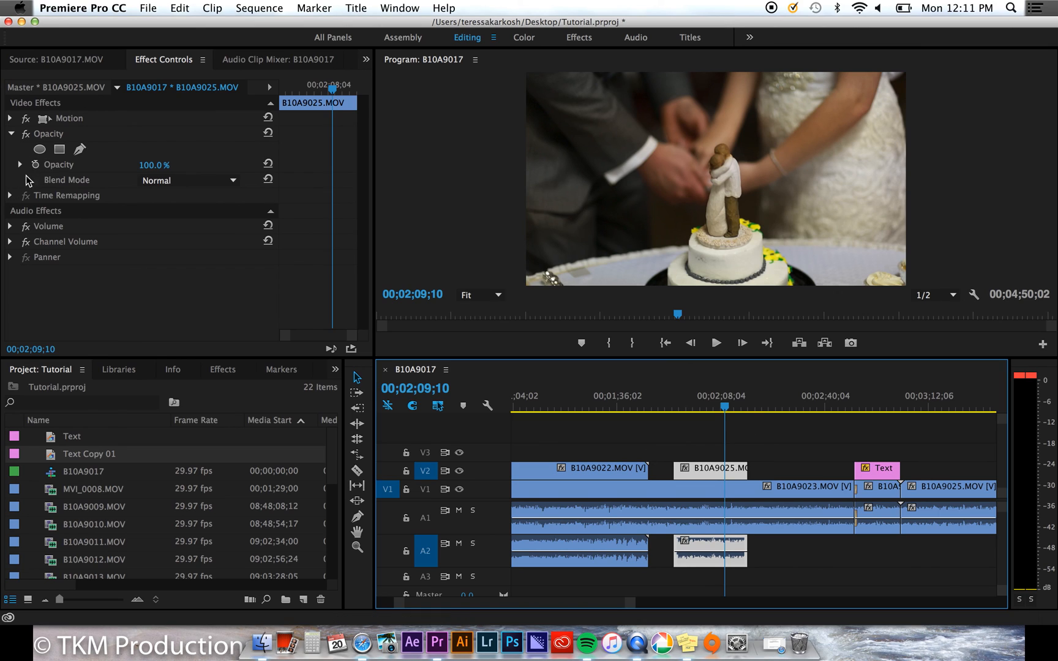
mouse_move(124, 226)
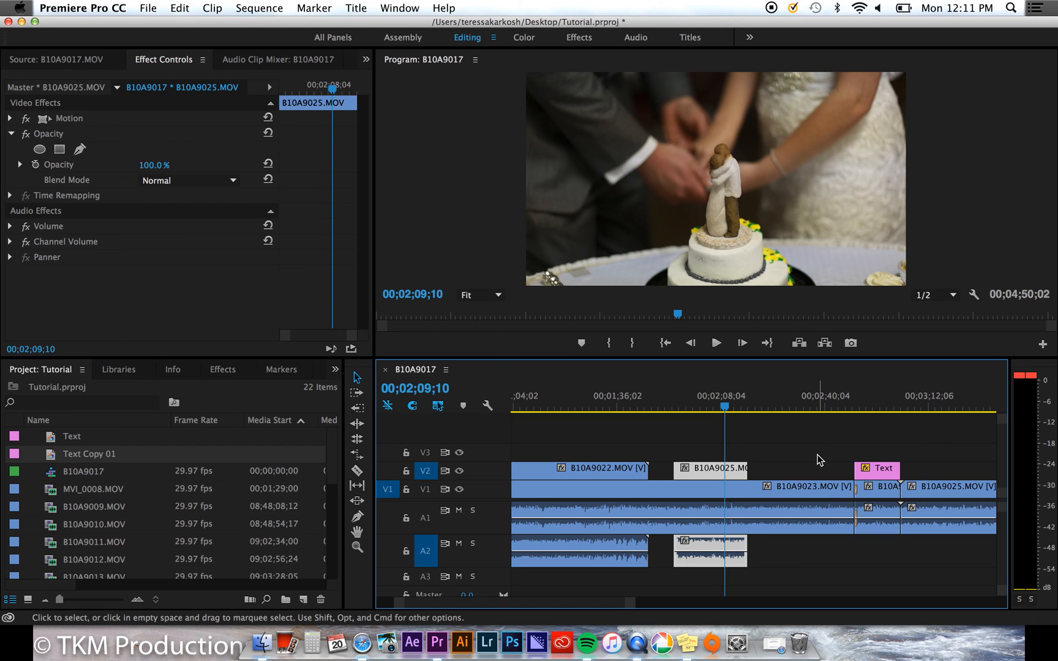
- Save the Tutorial project via File > Save
left_click(147, 8)
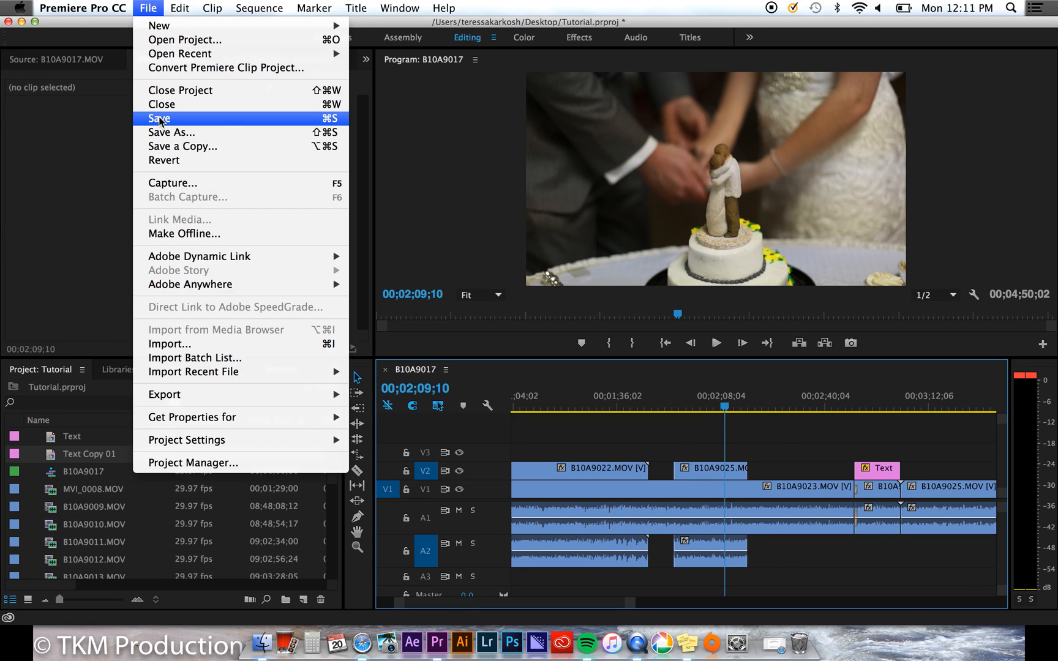
left_click(159, 117)
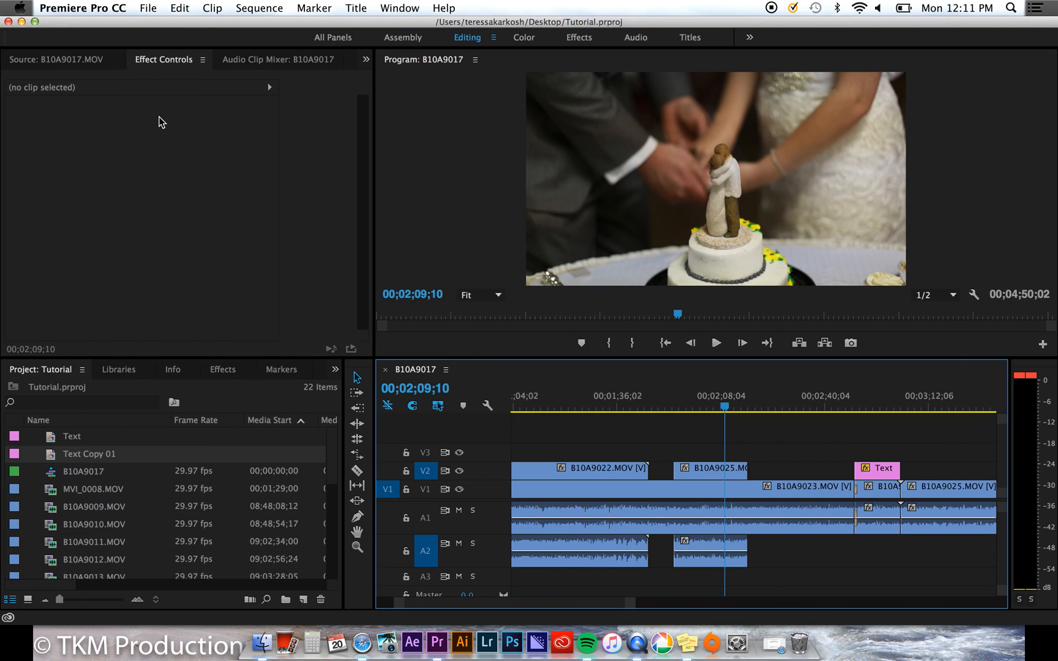
left_click(83, 7)
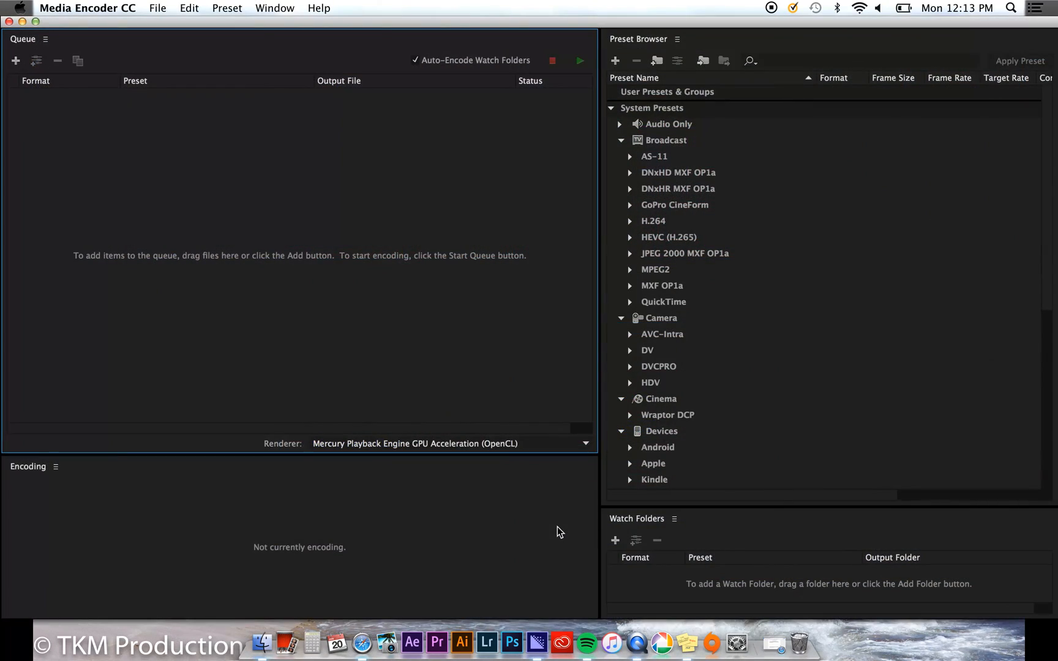
- Queue Tutorial.prproj's sequence and set its output to Tutorial Video.mp4 on the Desktop
left_click(16, 61)
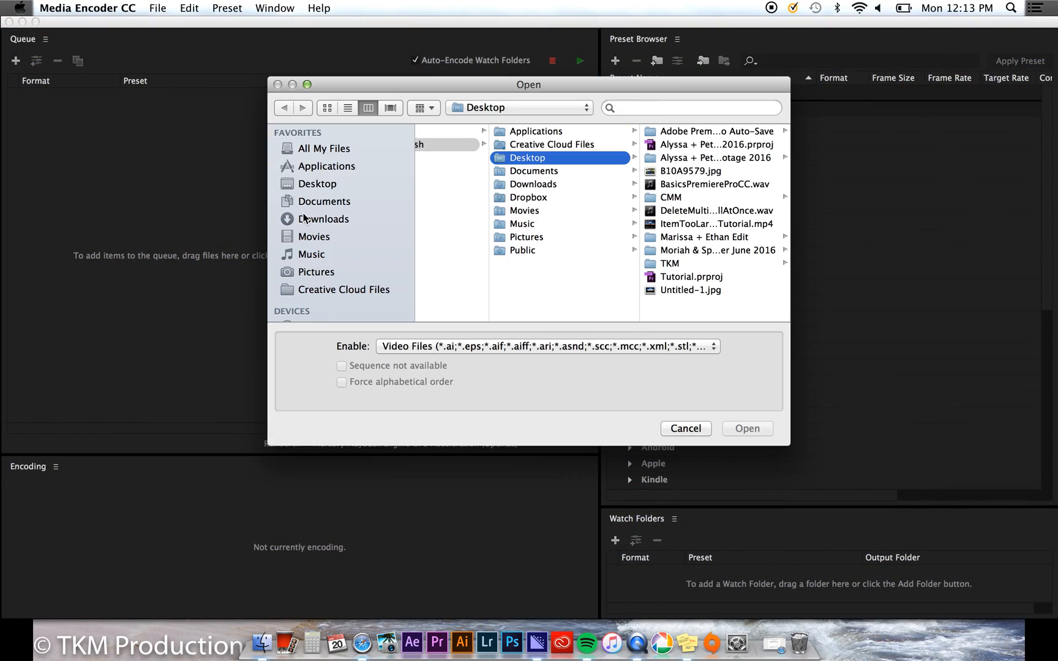
left_click(746, 428)
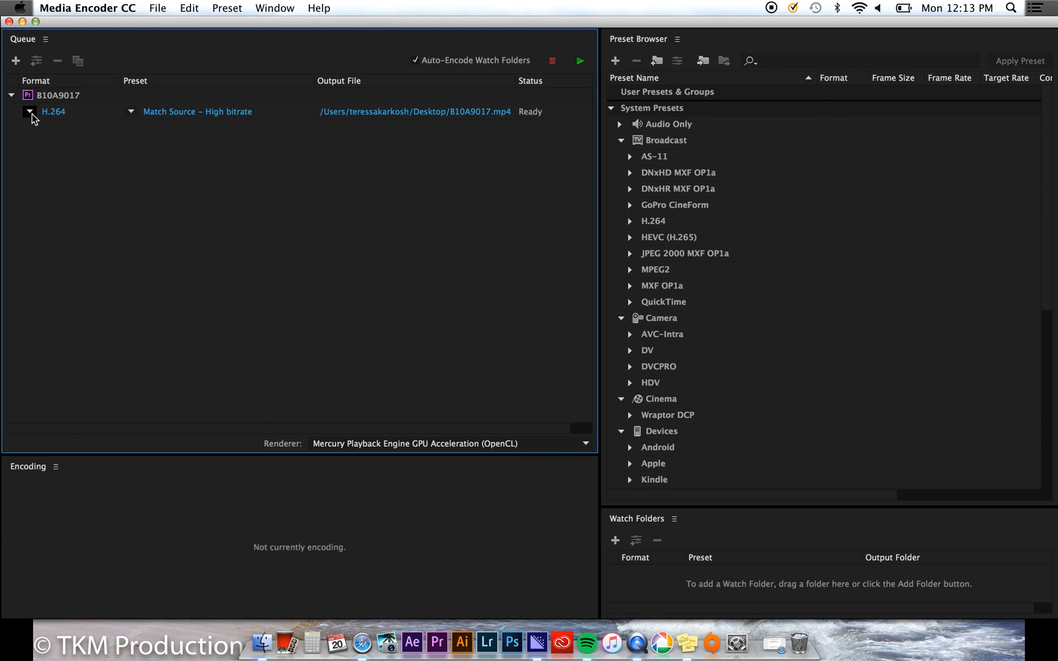
left_click(414, 111)
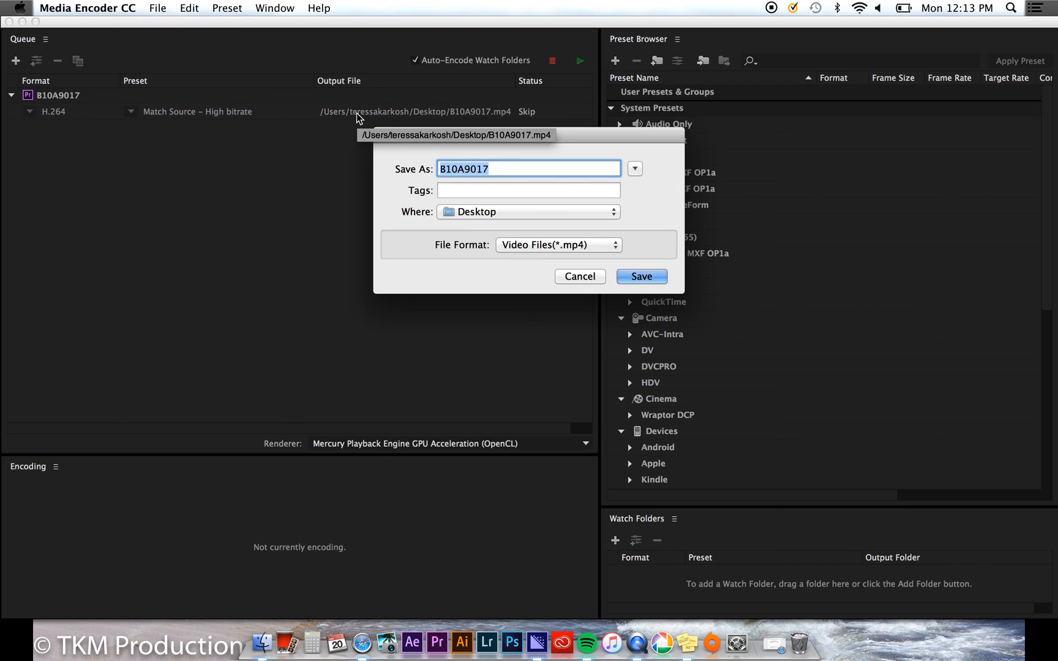
type("Tutorial Video")
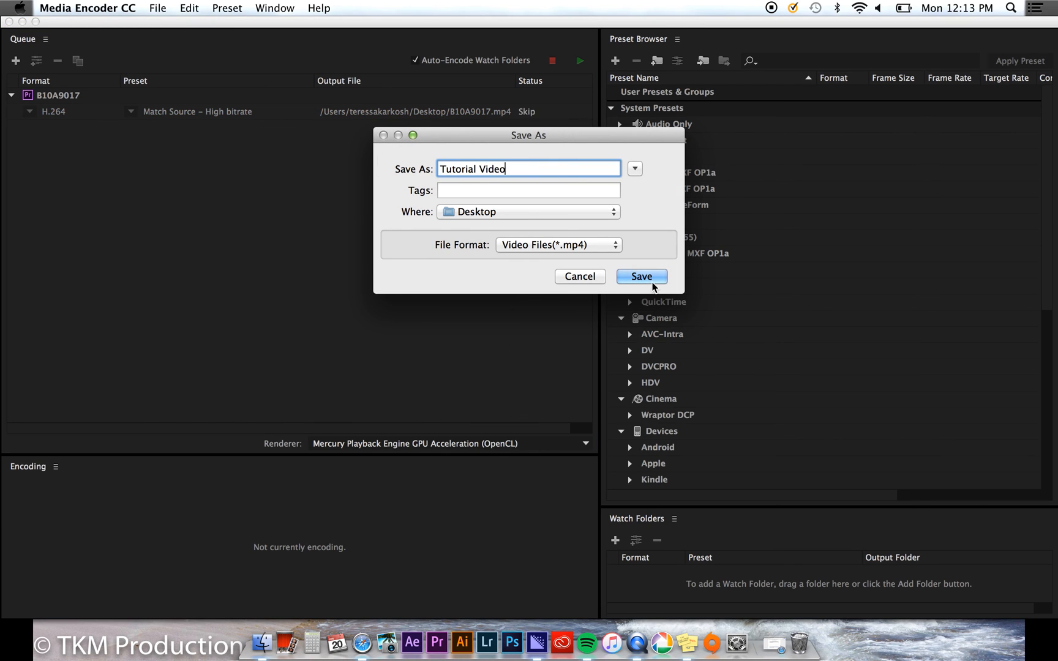
left_click(641, 276)
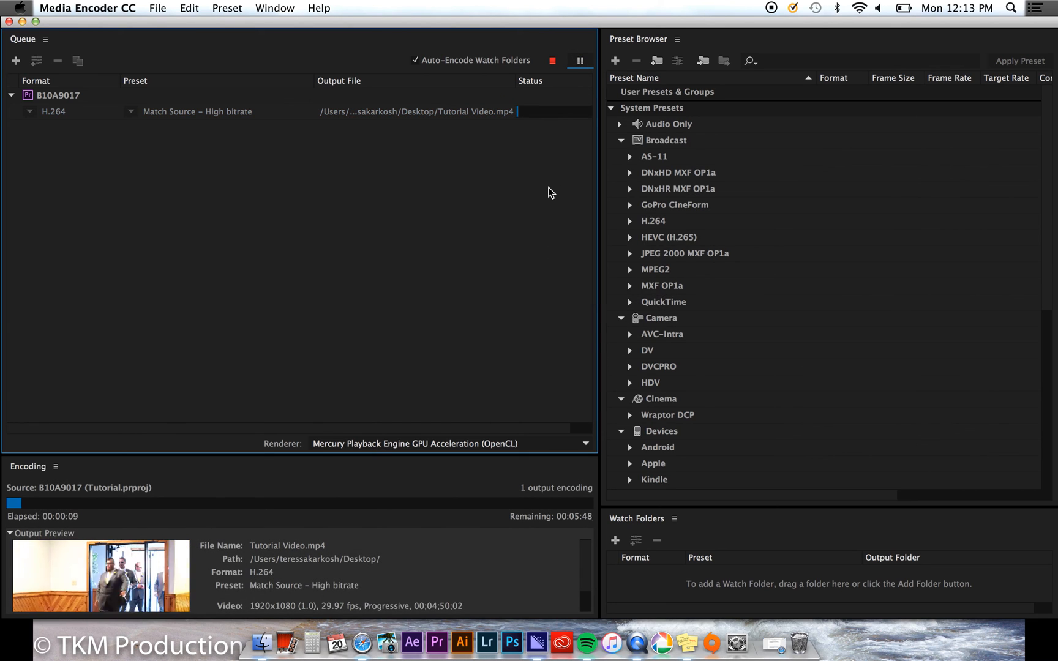